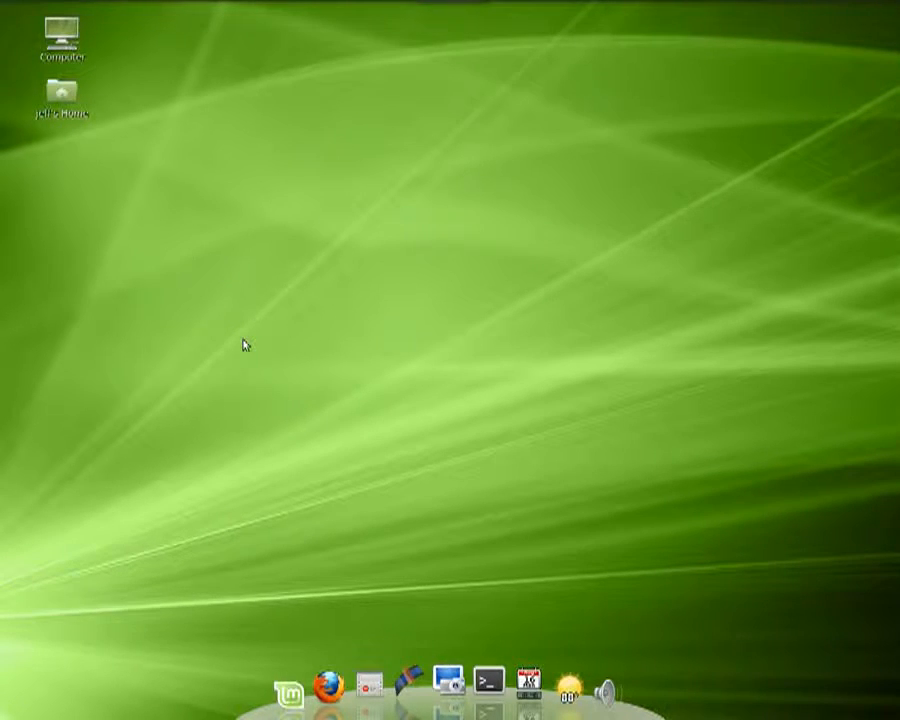
mouse_move(330, 693)
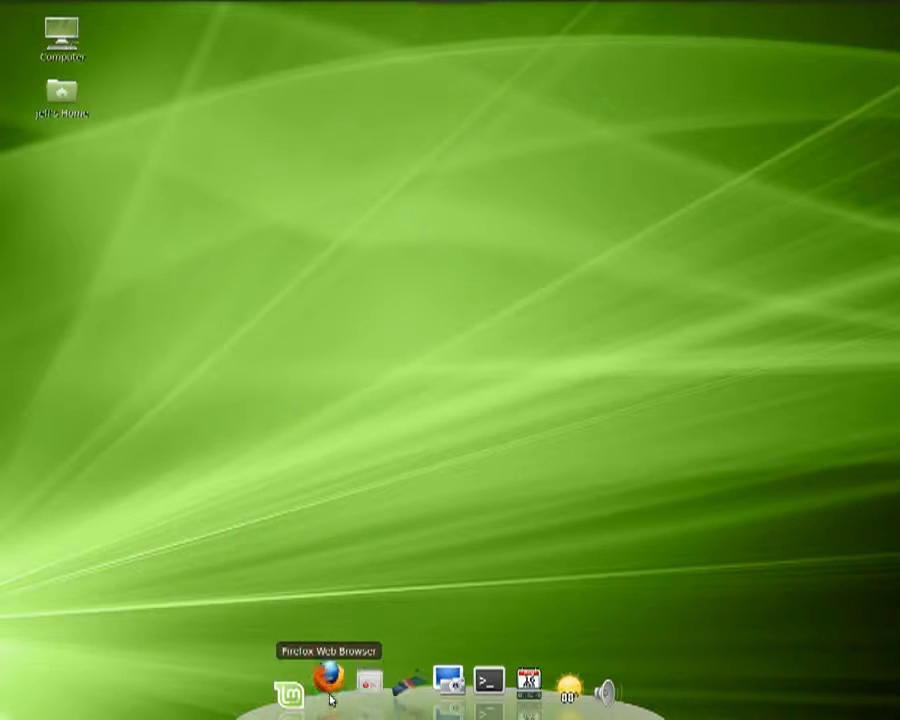
Open Firefox at 192.168.0.253:8081 and log in to the network camera.
click(331, 687)
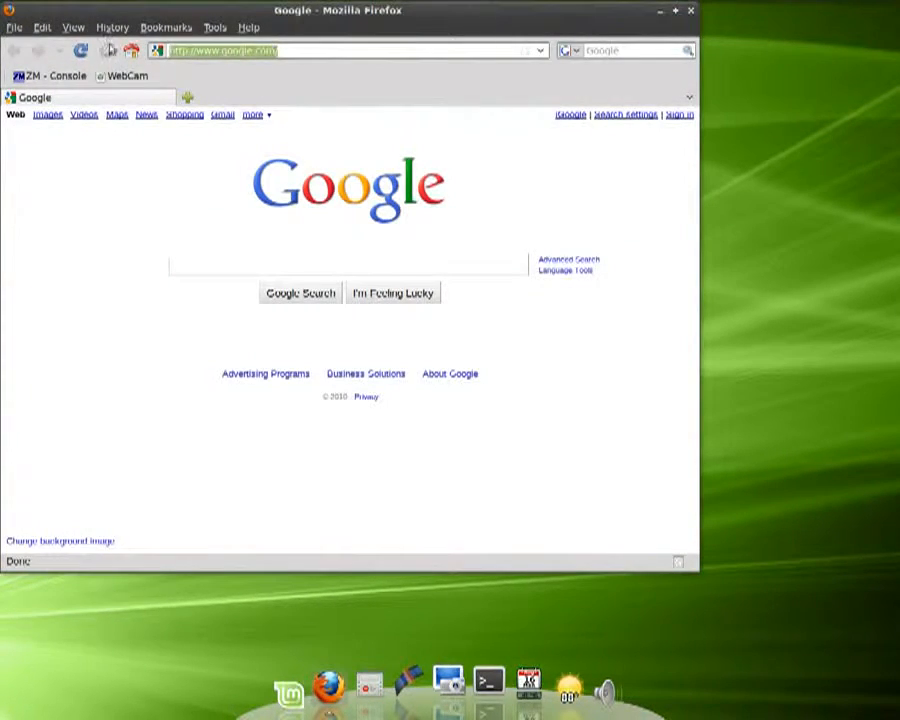
text(192.168.0.253)
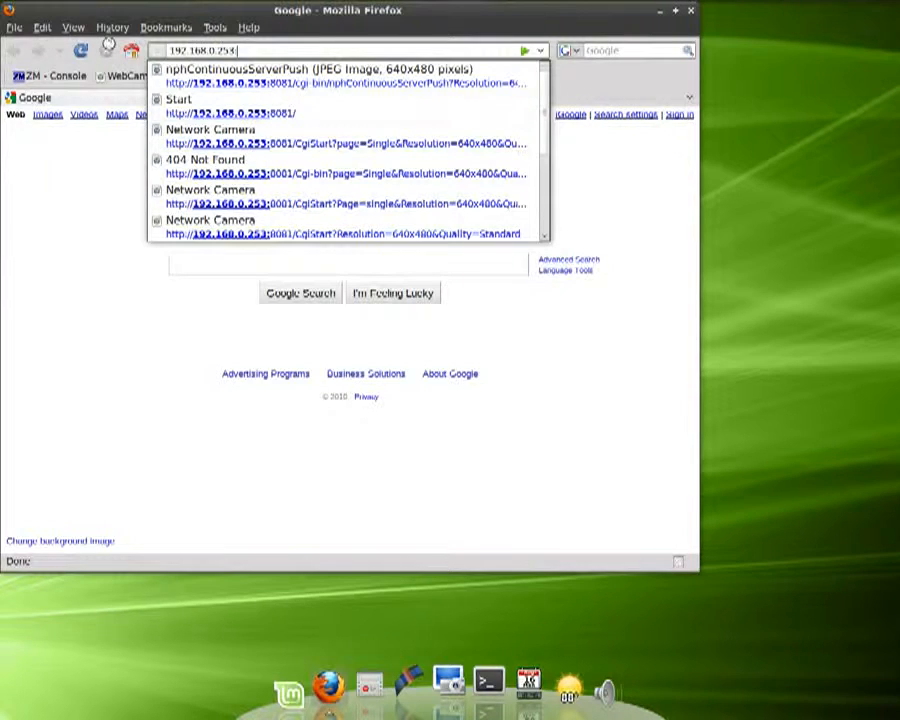
text(:8081)
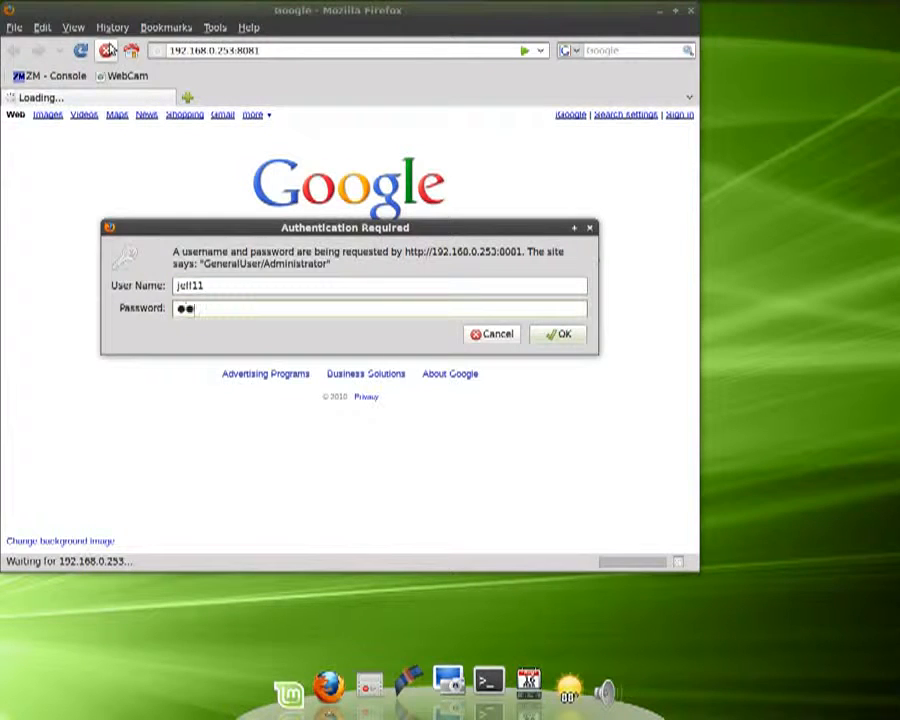
text(password)
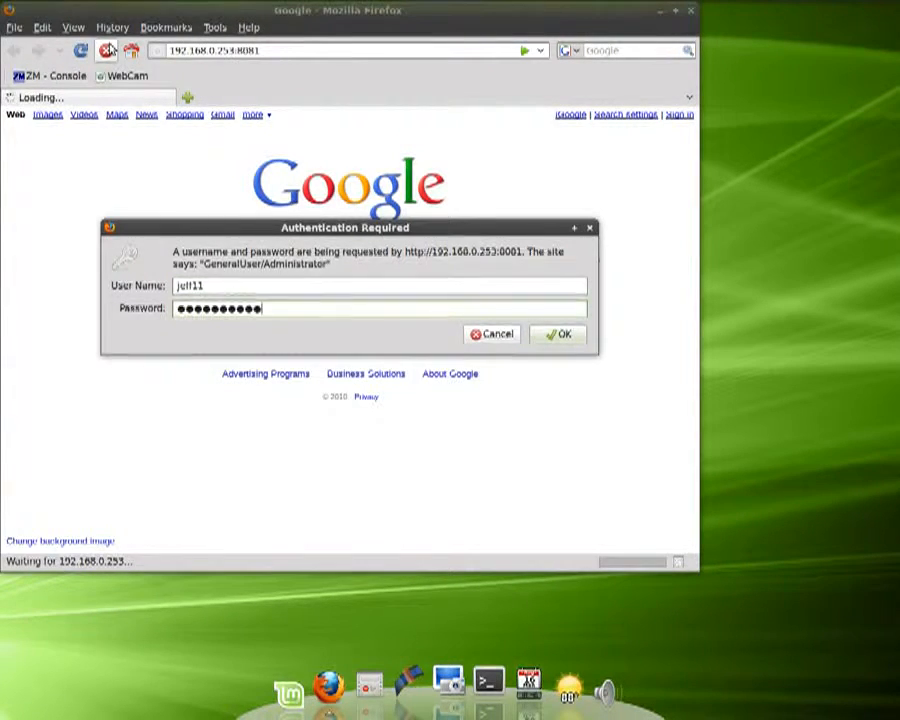
click(558, 334)
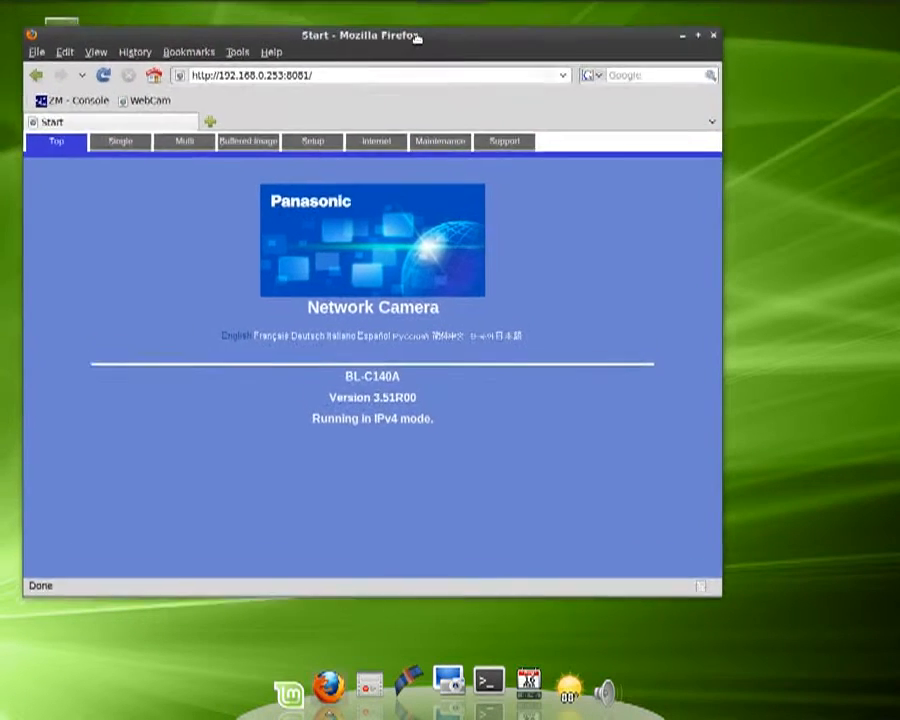
Reposition the browser and show the camera's Single live view of the driveway and car.
drag(372, 35, 389, 61)
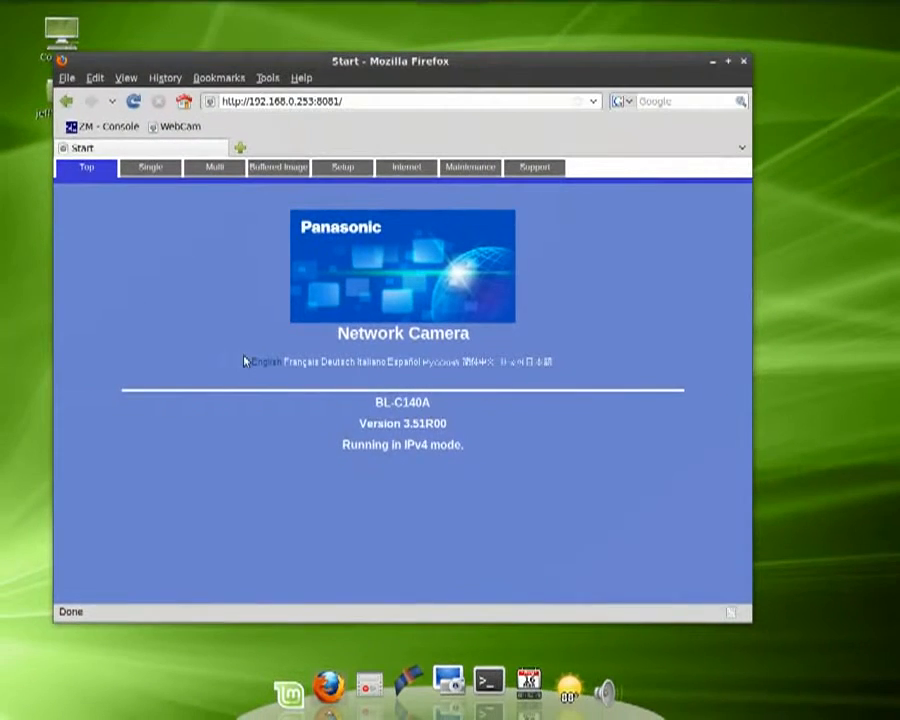
mouse_move(165, 317)
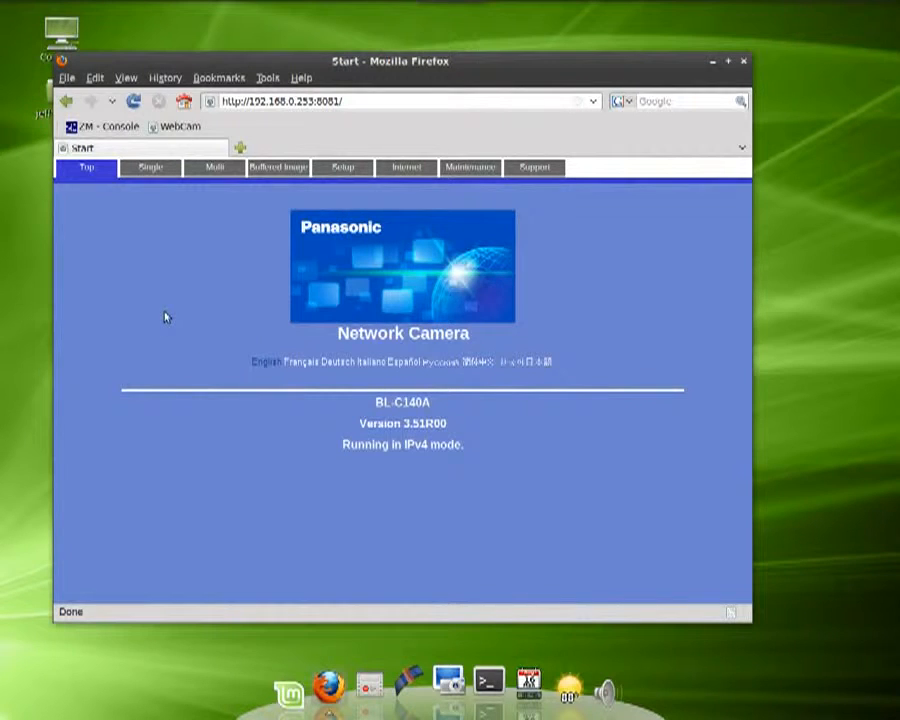
click(149, 167)
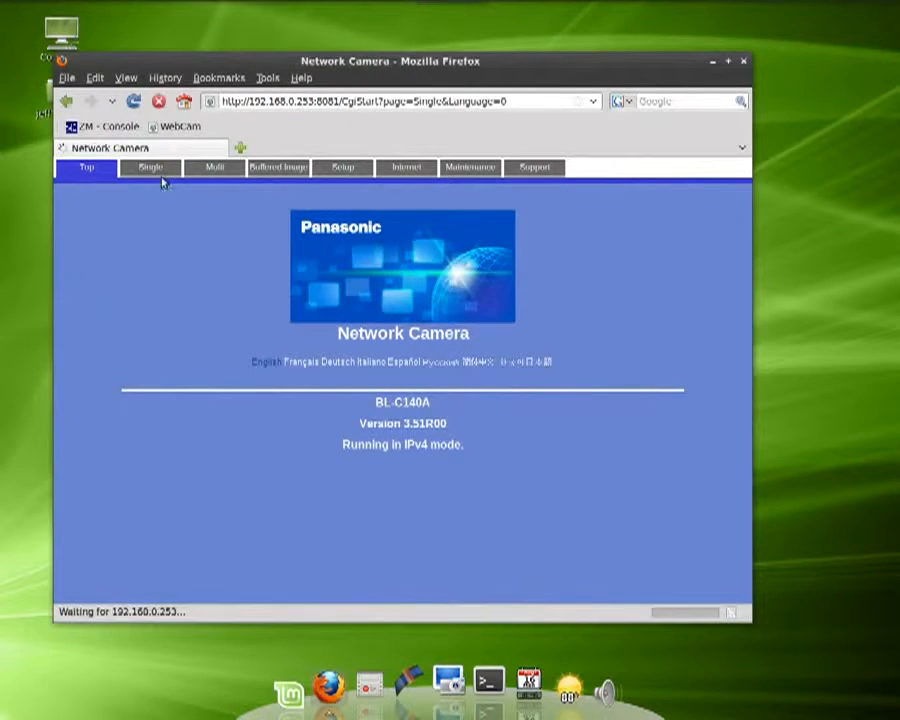
click(149, 167)
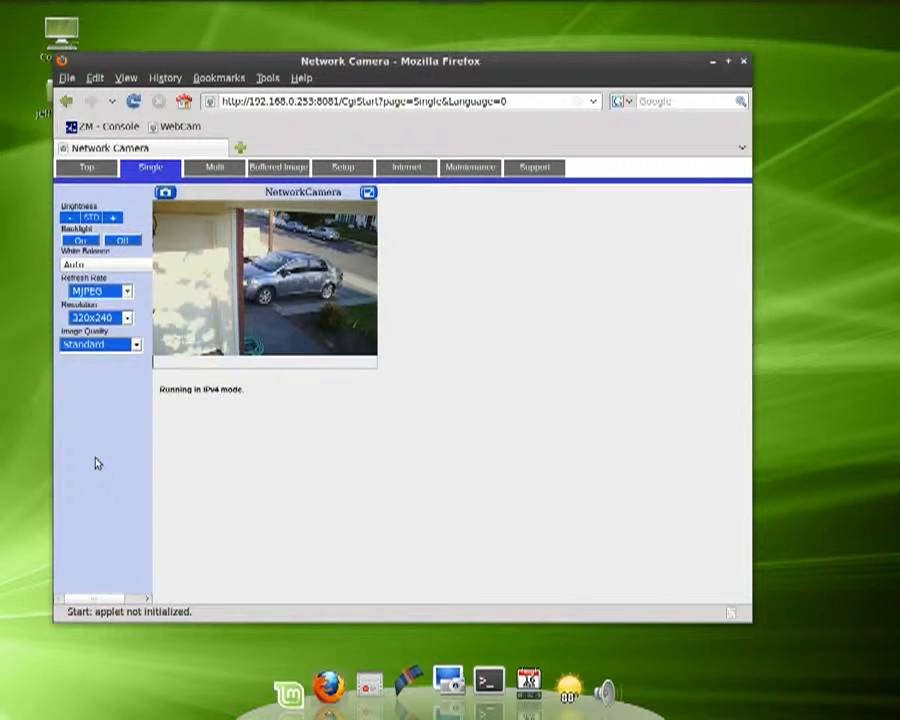
mouse_move(529, 276)
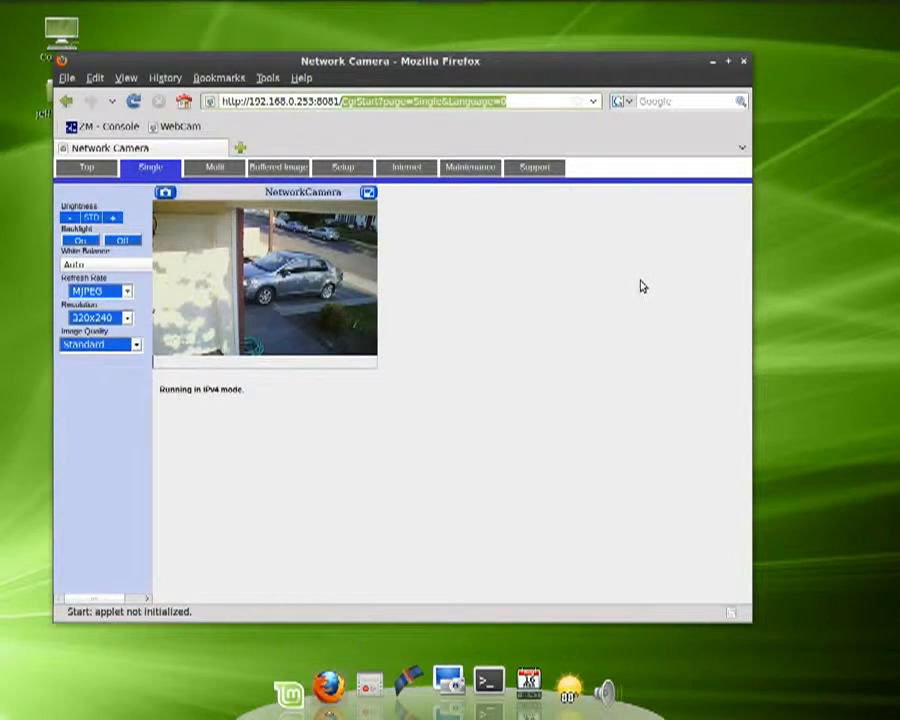
Load the cgi-bin/nphContinuousServerPush?Resolution=640x480 stream in the address bar.
click(400, 100)
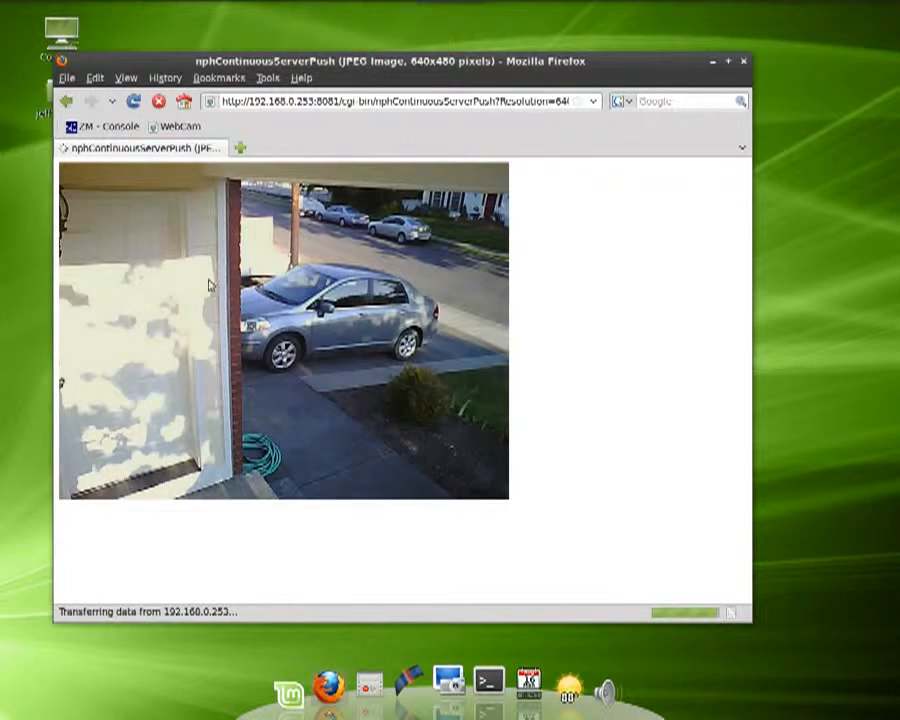
mouse_move(461, 538)
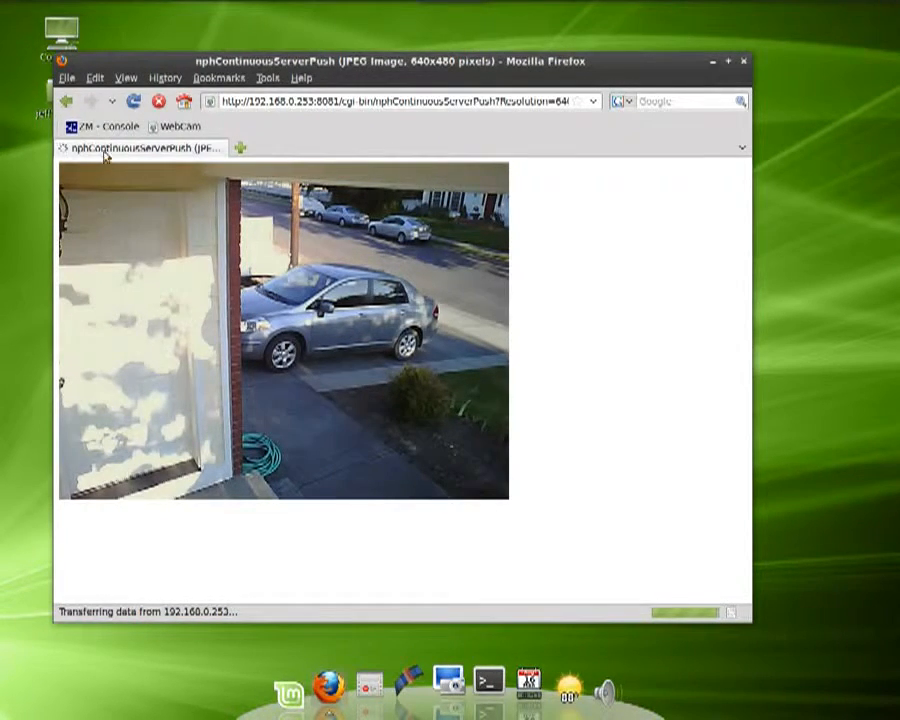
mouse_move(100, 131)
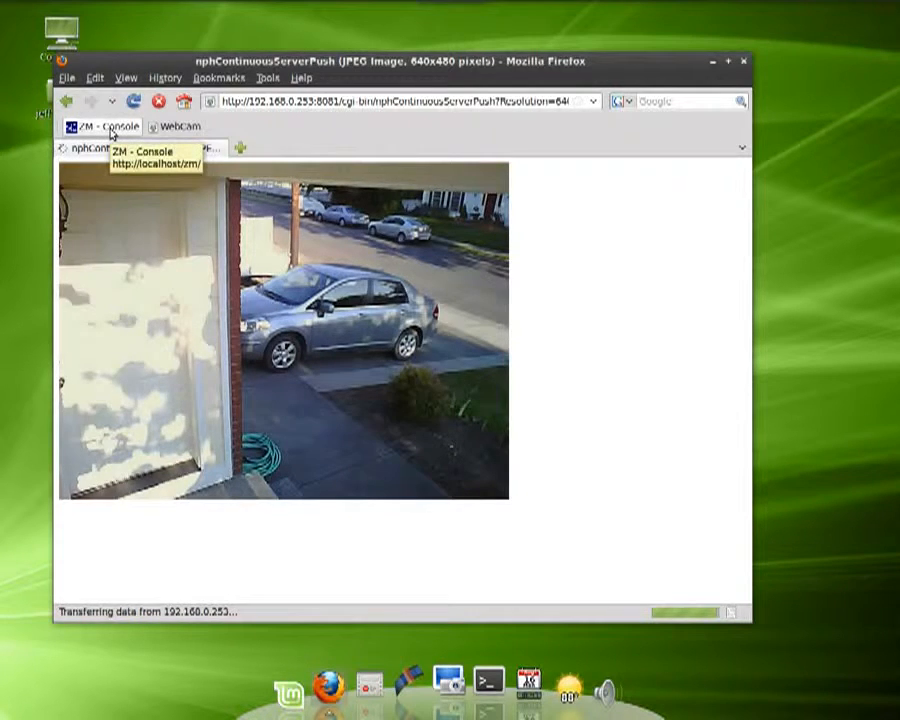
From the ZoneMinder console, add a monitor named Front with source type Remote.
click(98, 126)
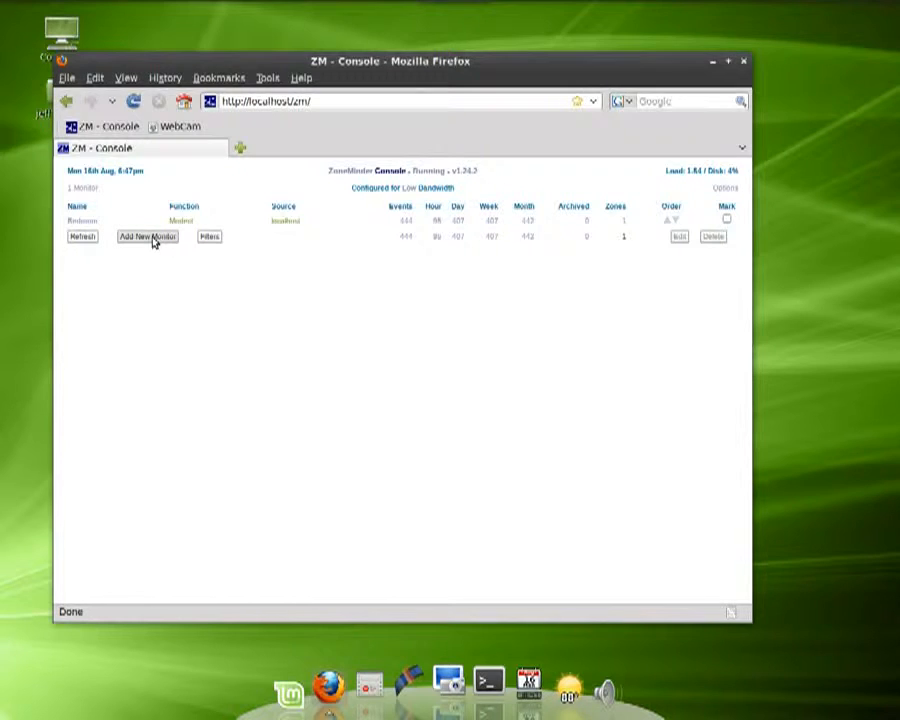
click(146, 237)
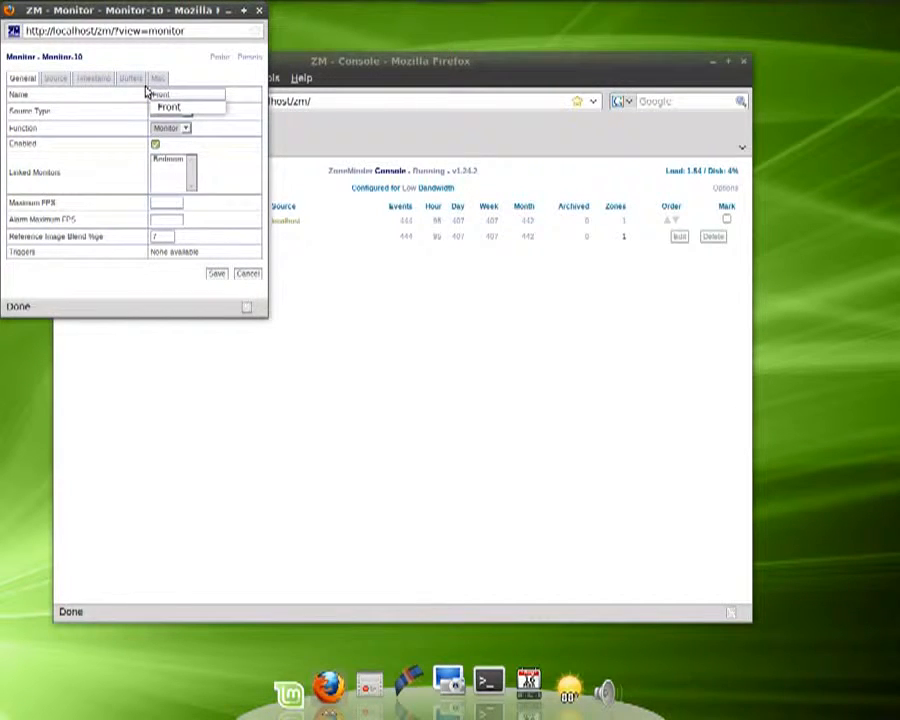
click(170, 106)
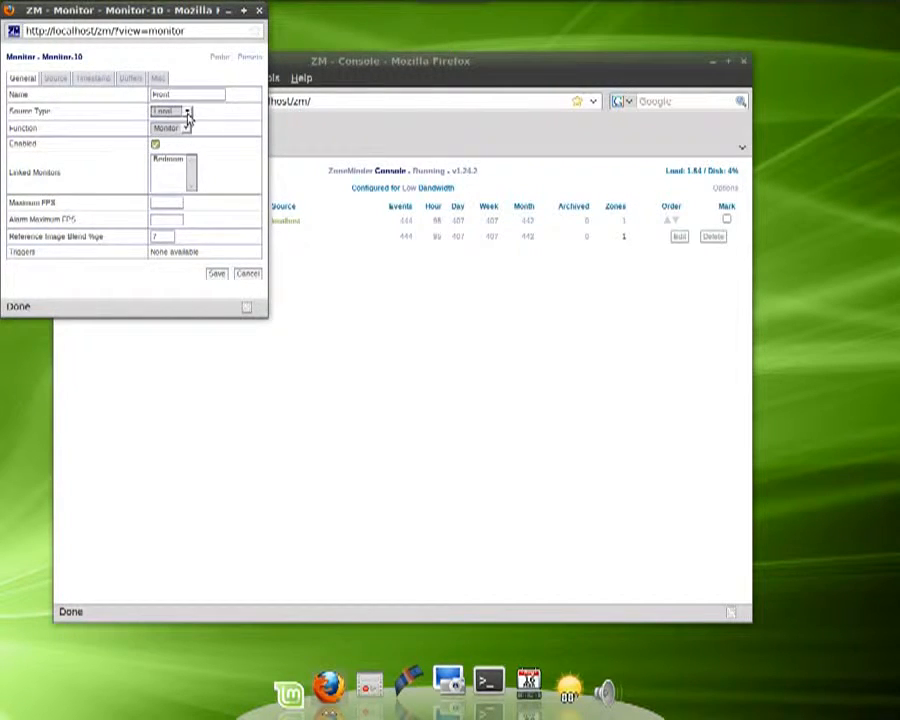
click(186, 110)
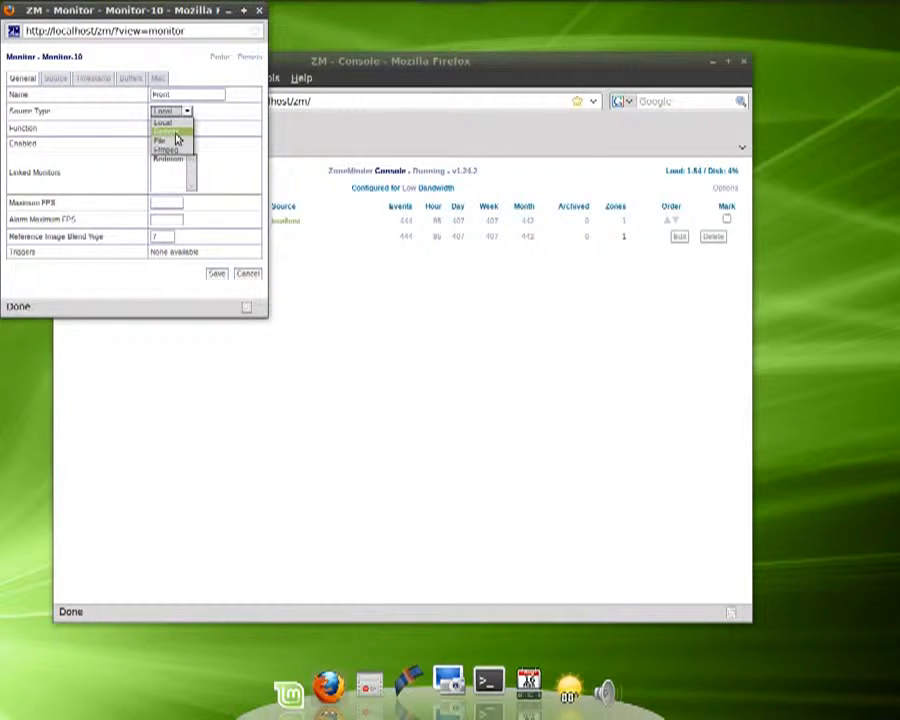
click(165, 121)
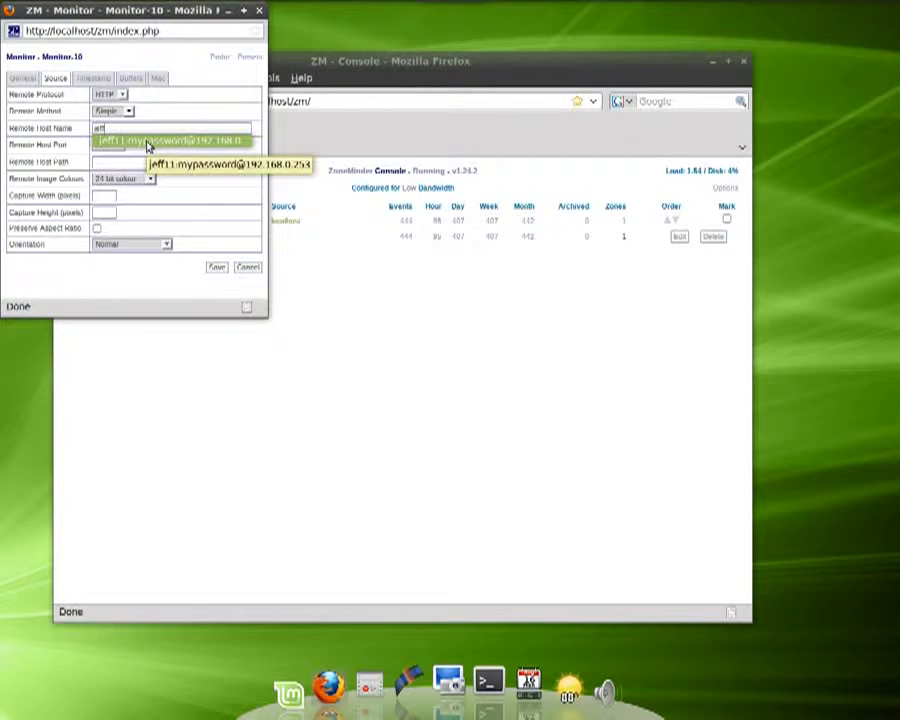
Enter remote host 192.168.0.253 and 640x480 capture size, then save the Front monitor.
click(180, 137)
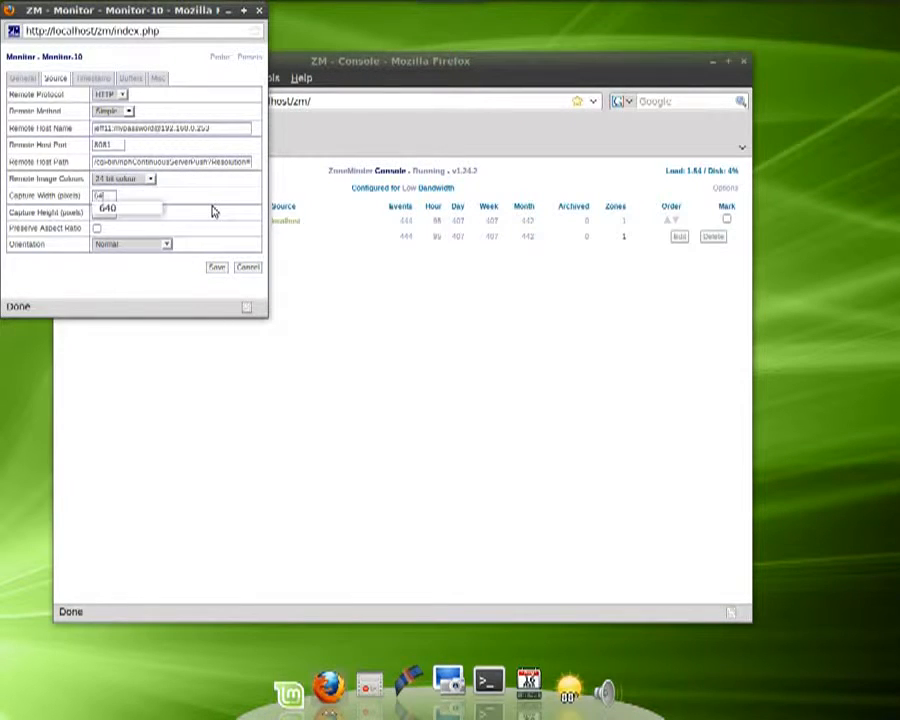
click(130, 212)
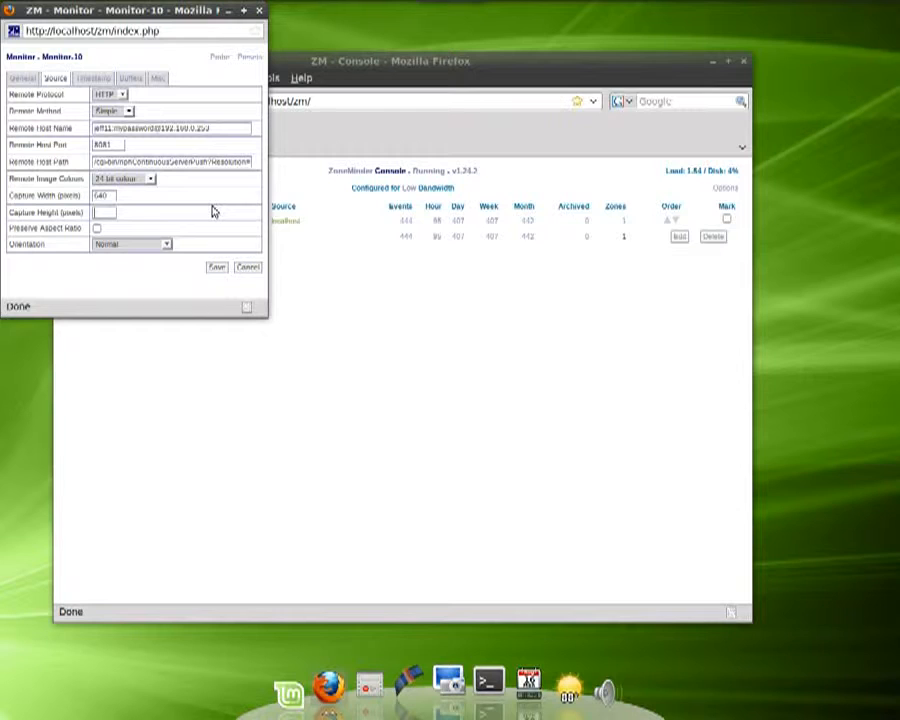
text(480)
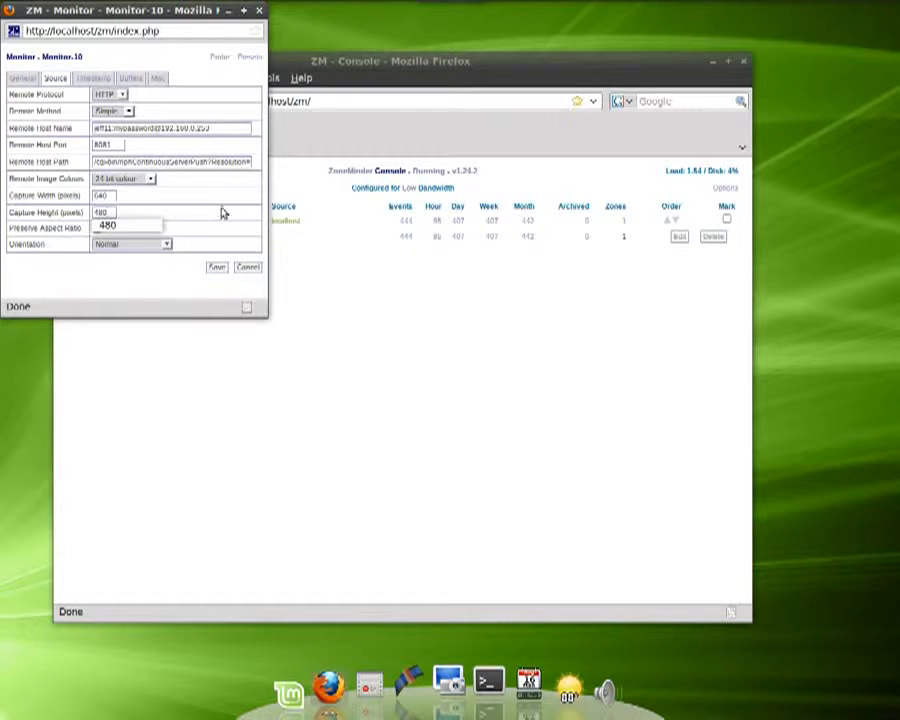
click(216, 267)
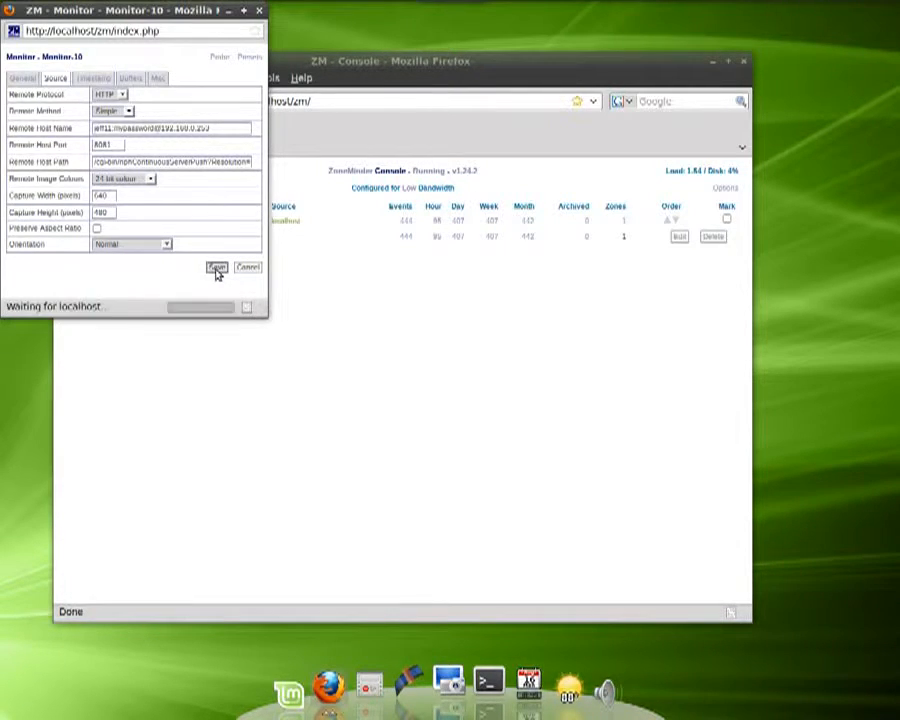
click(217, 267)
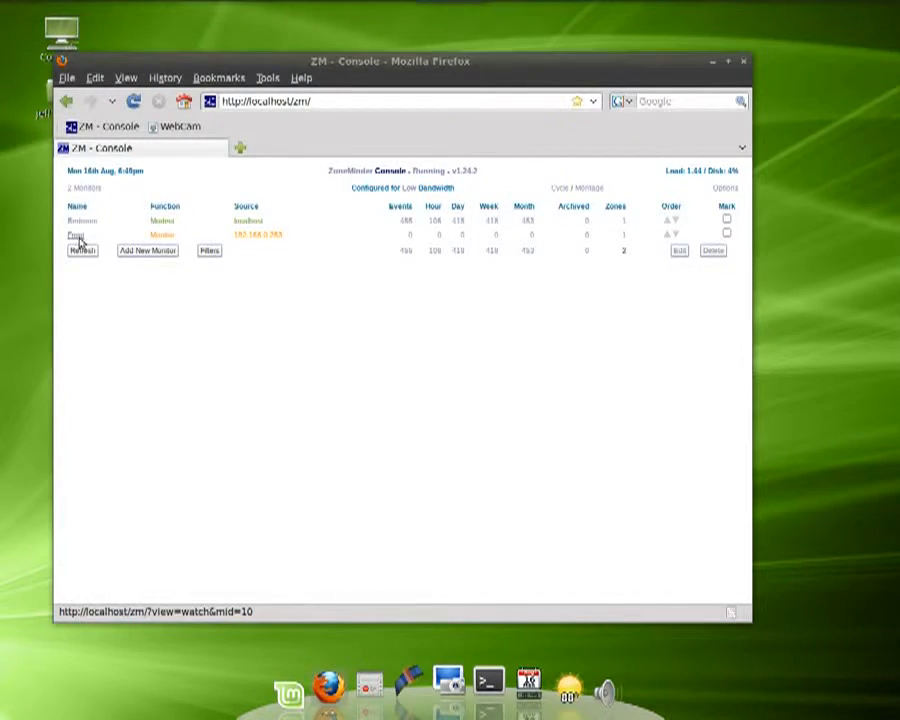
click(78, 234)
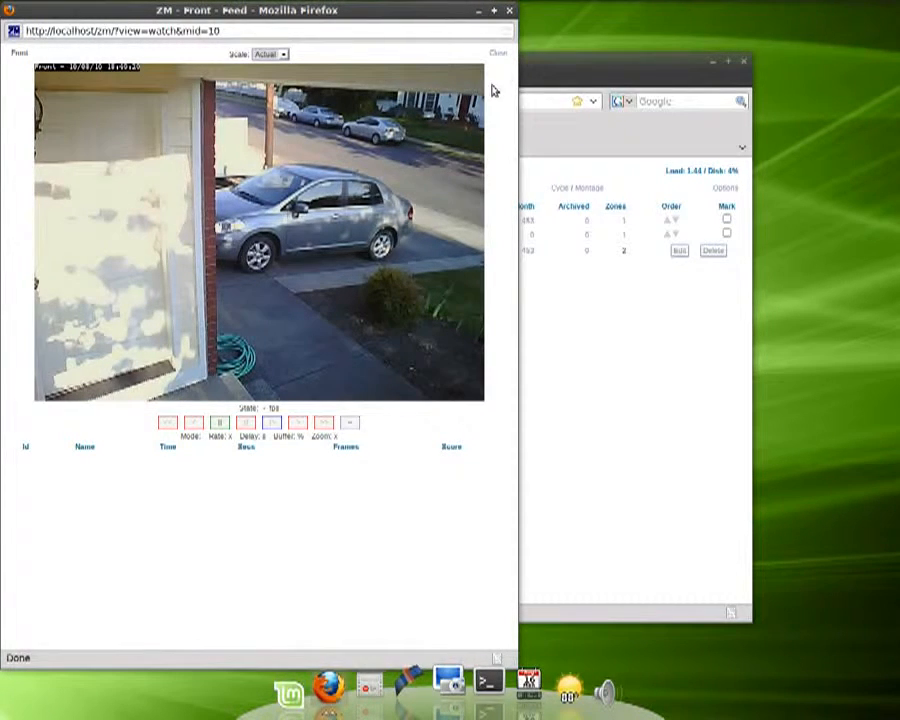
mouse_move(510, 12)
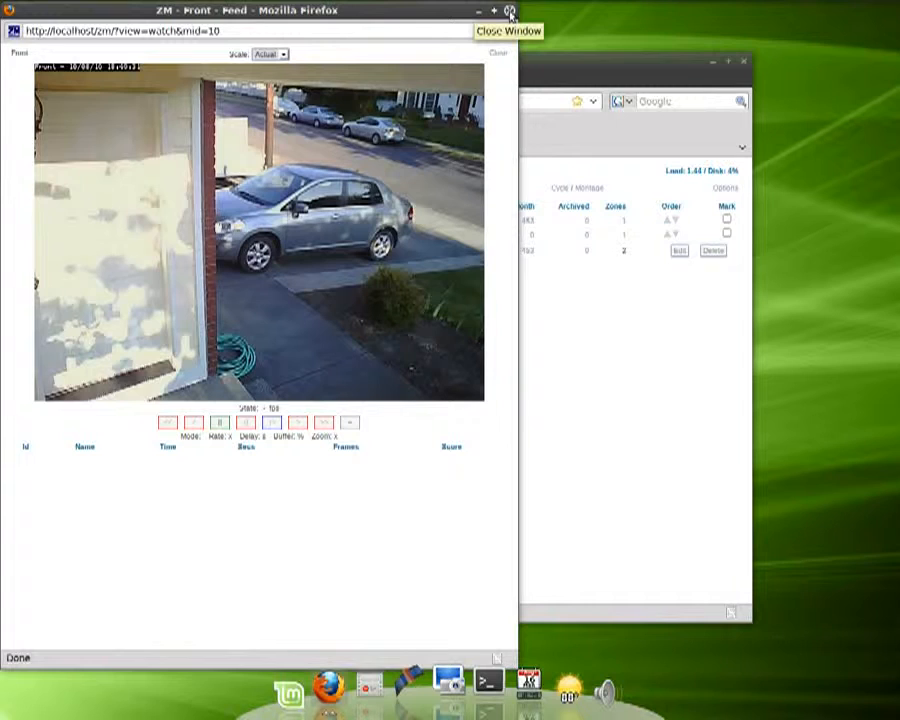
click(509, 31)
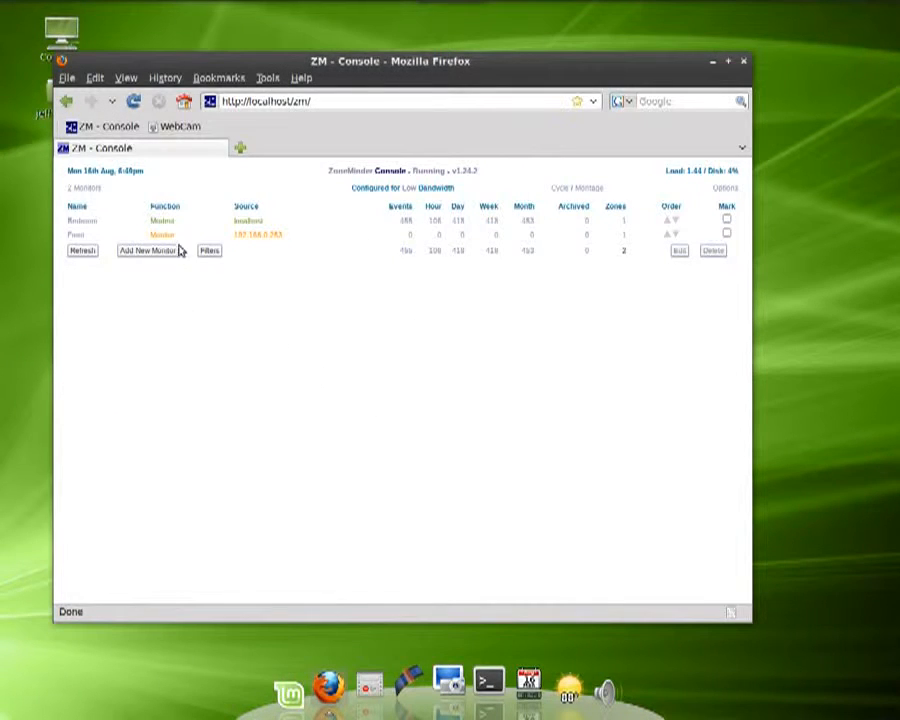
mouse_move(220, 232)
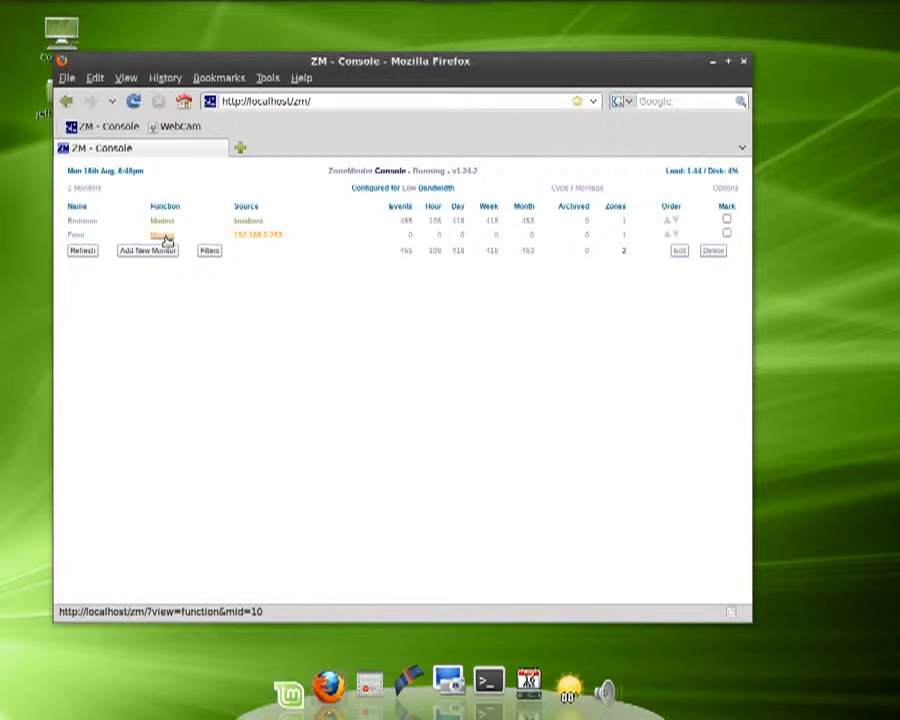
Change the Front monitor's function from Monitor to Modect and save it.
click(161, 234)
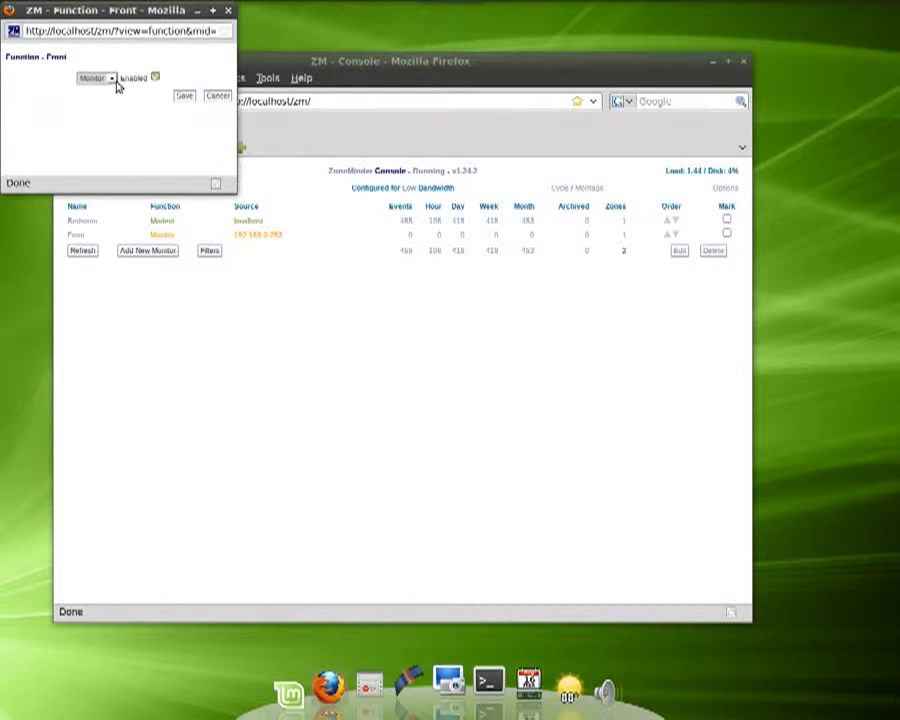
click(95, 78)
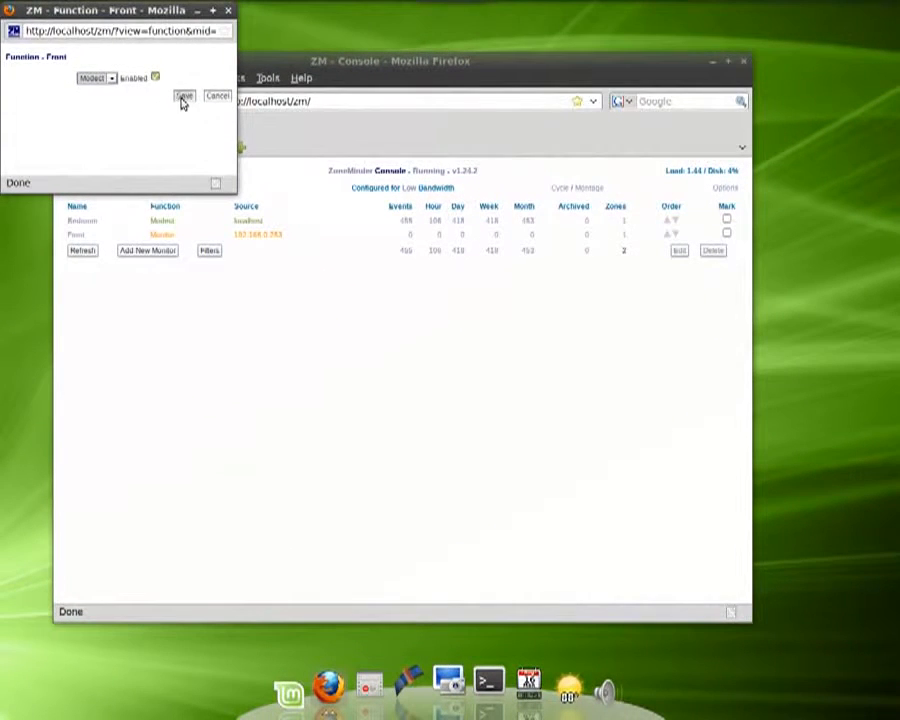
click(184, 96)
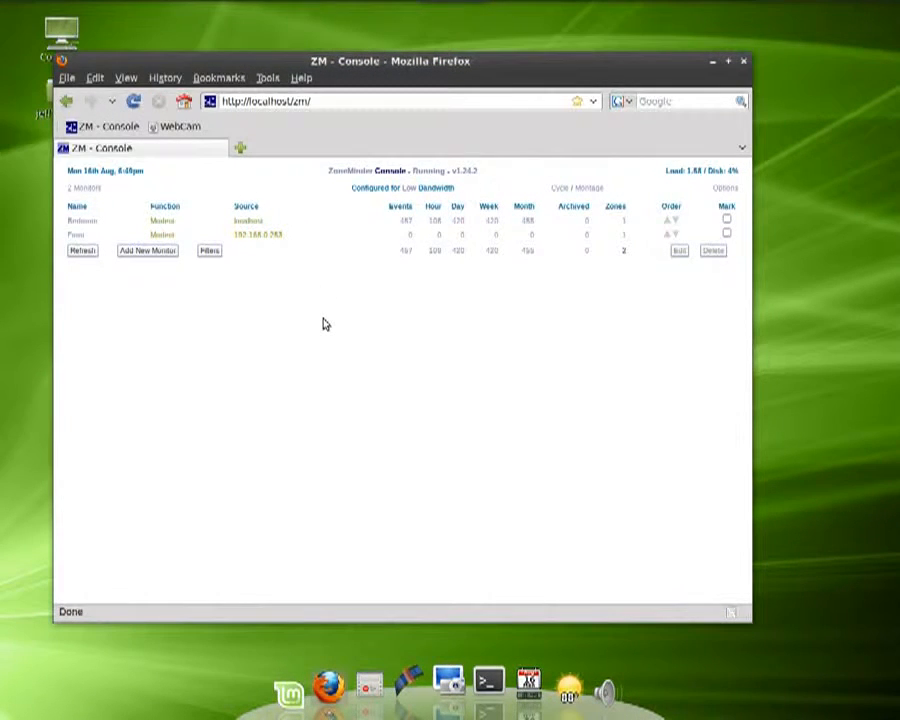
mouse_move(311, 318)
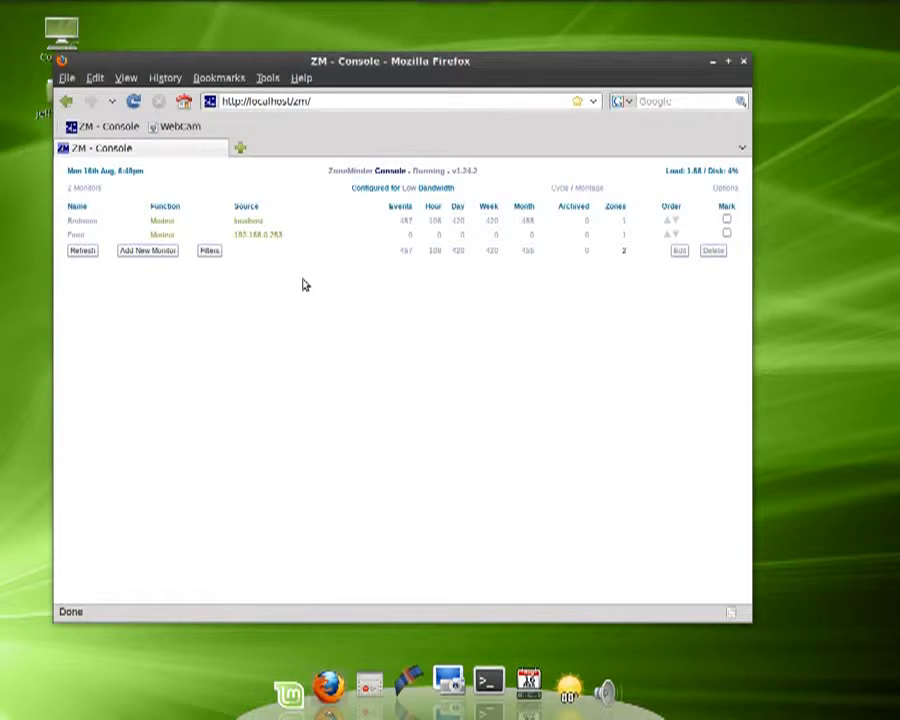
mouse_move(262, 262)
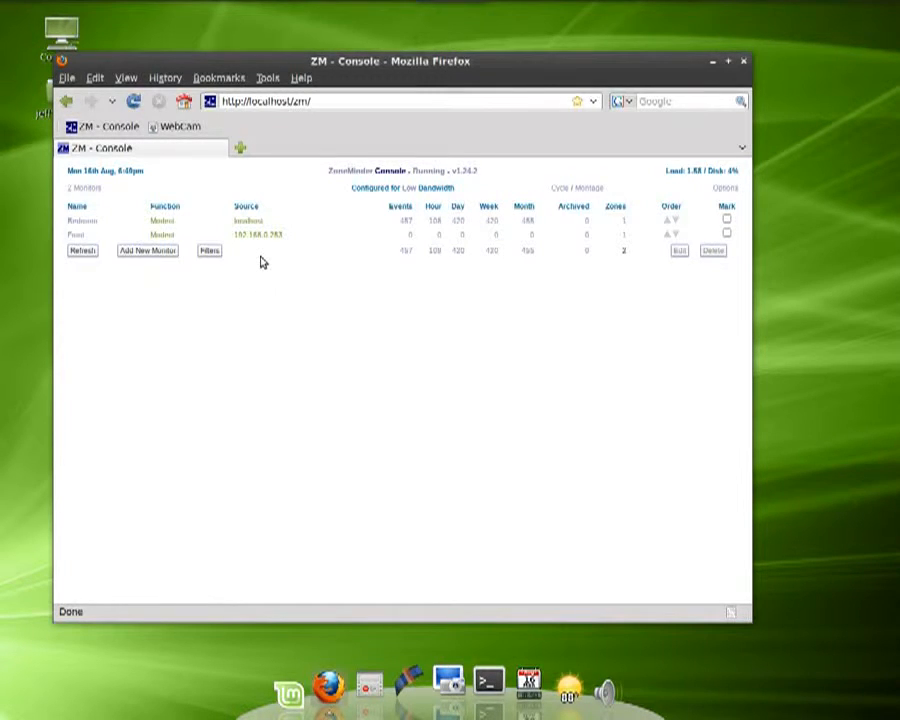
mouse_move(338, 281)
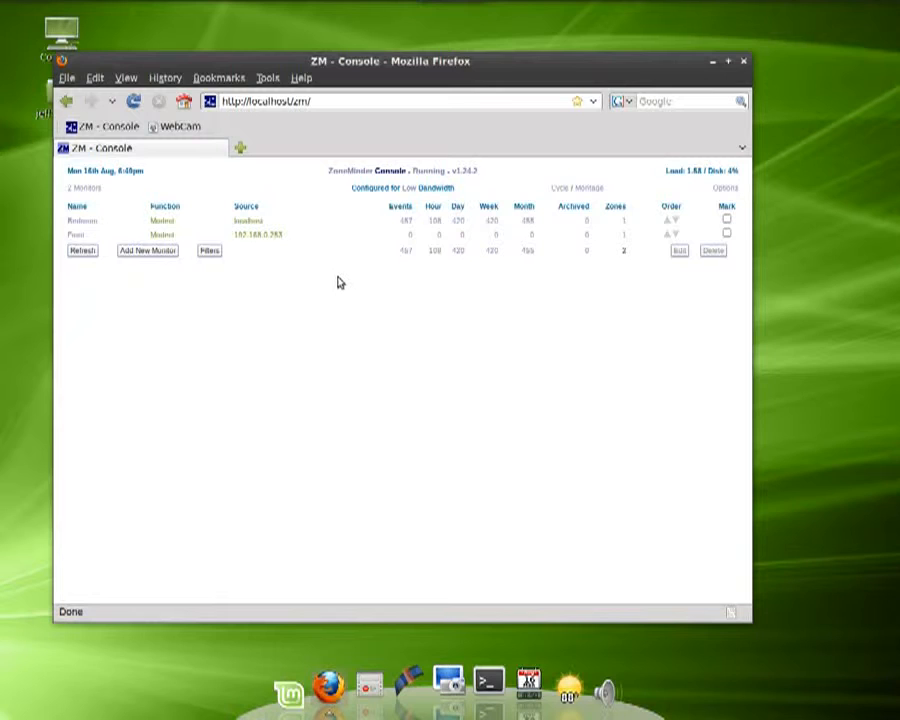
mouse_move(182, 297)
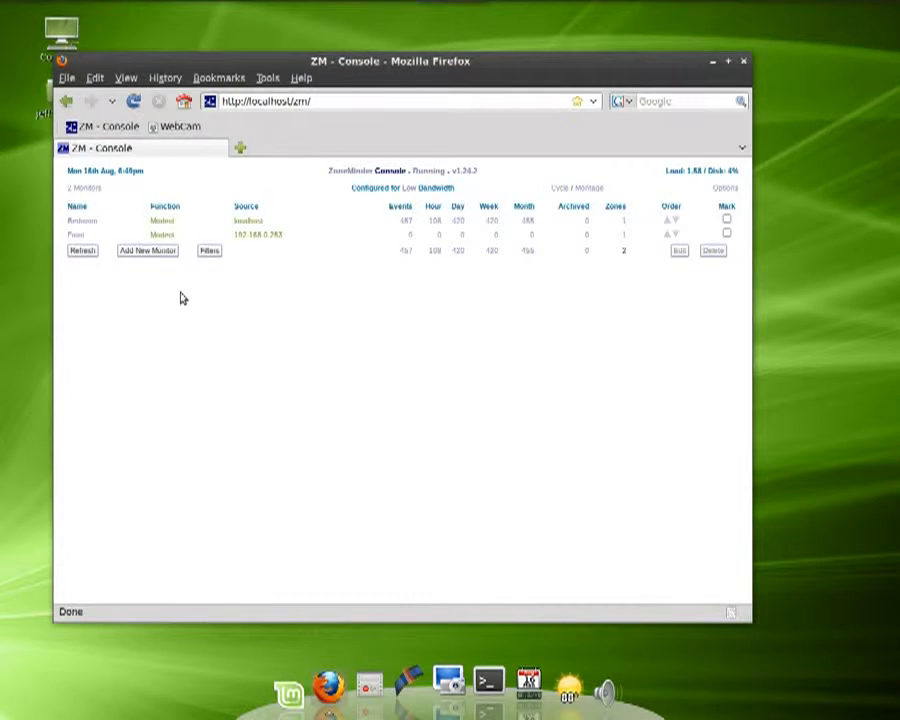
mouse_move(177, 292)
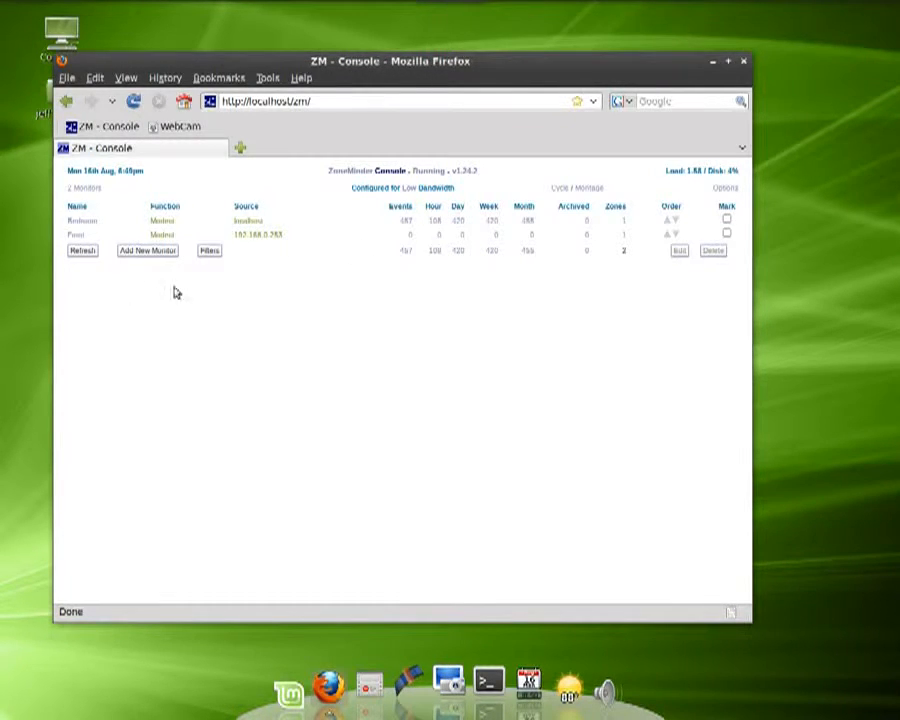
mouse_move(638, 286)
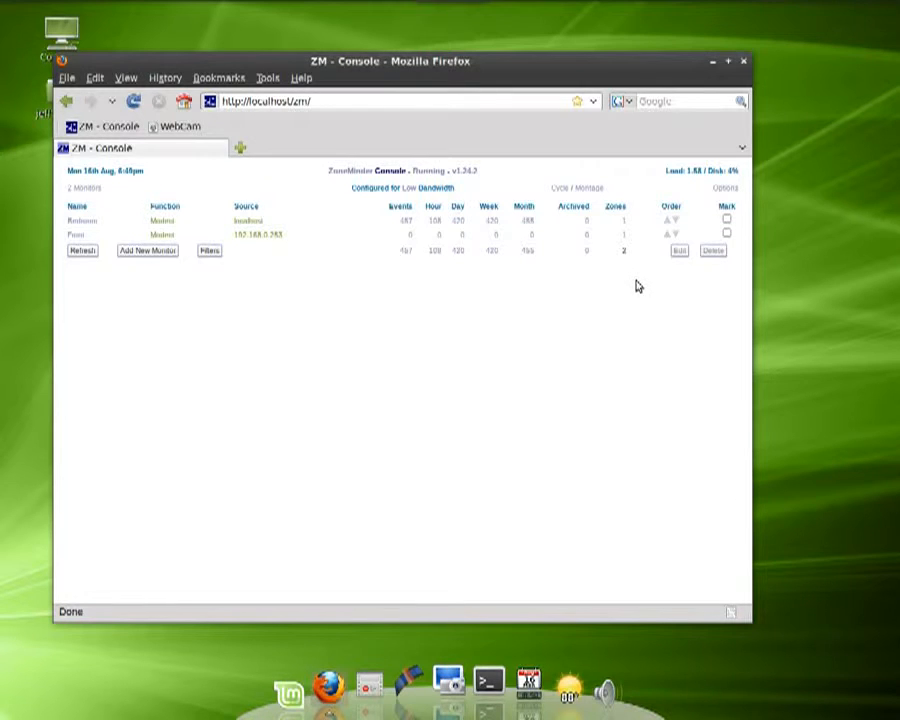
click(82, 250)
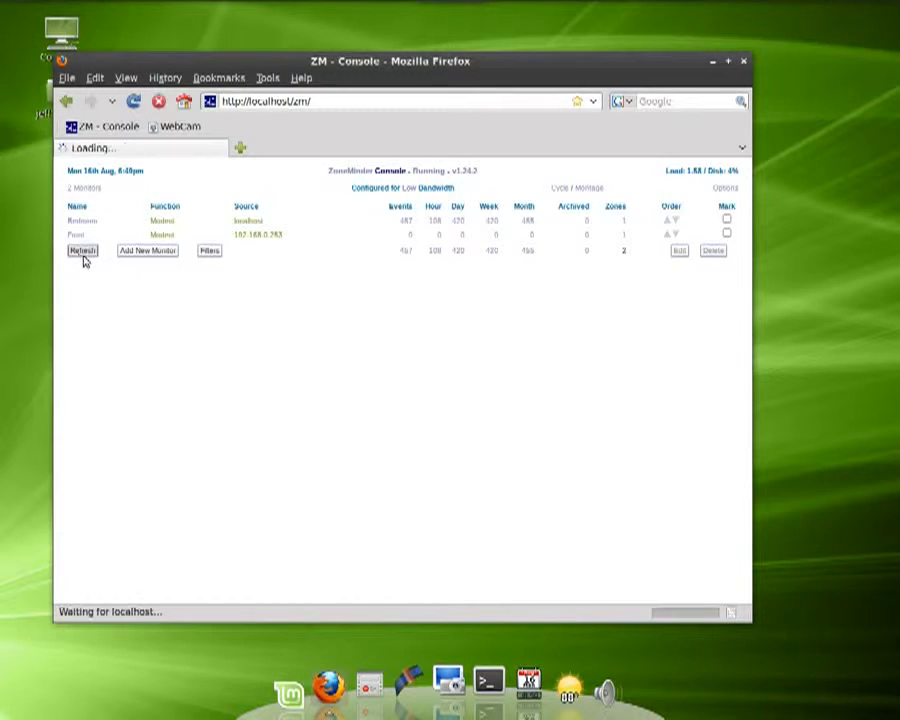
click(82, 250)
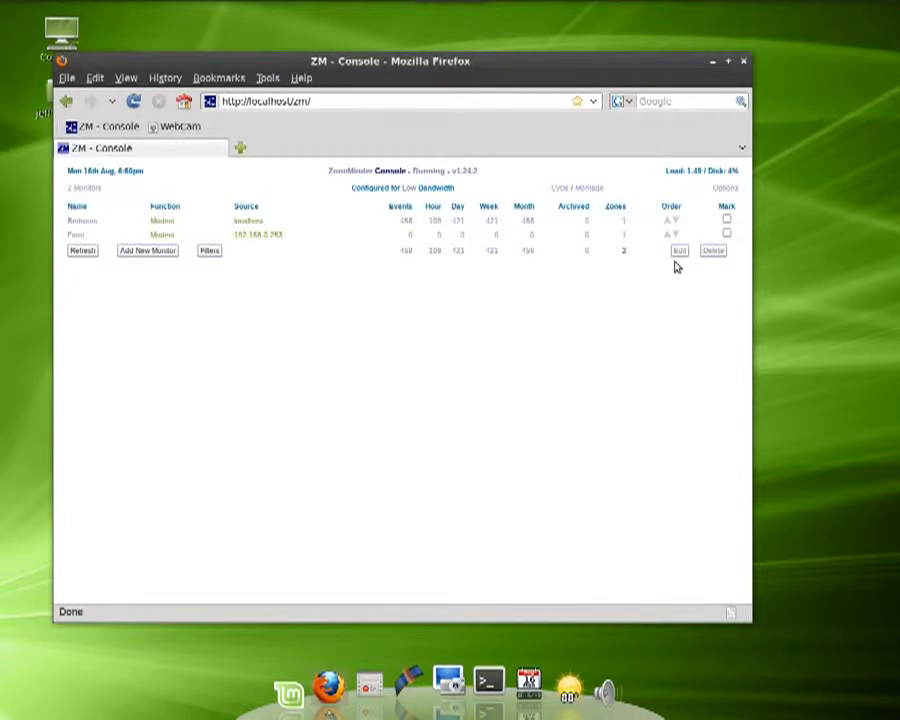
mouse_move(640, 270)
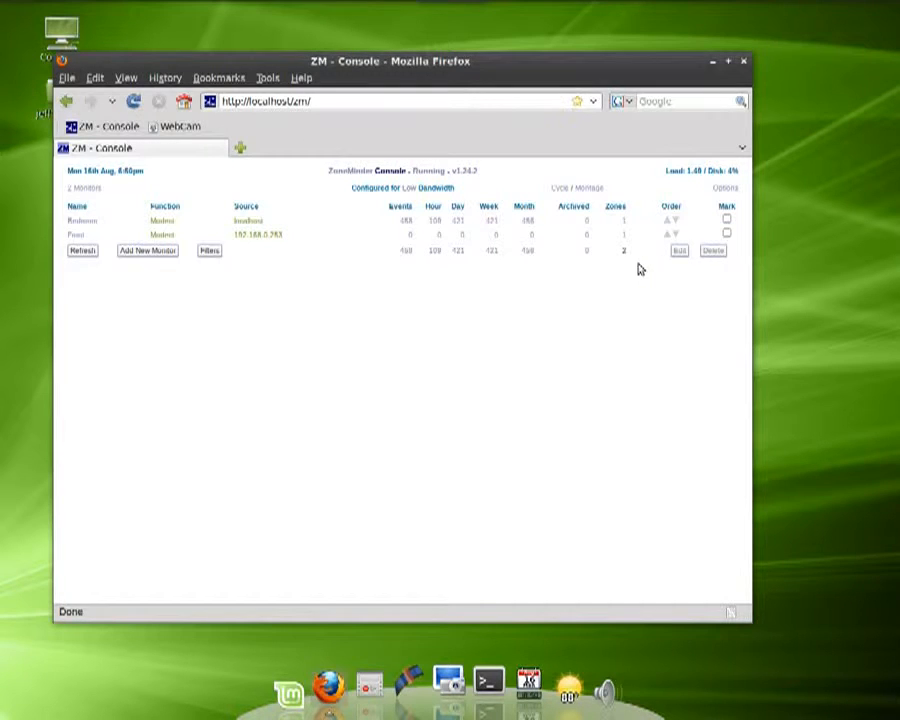
mouse_move(625, 240)
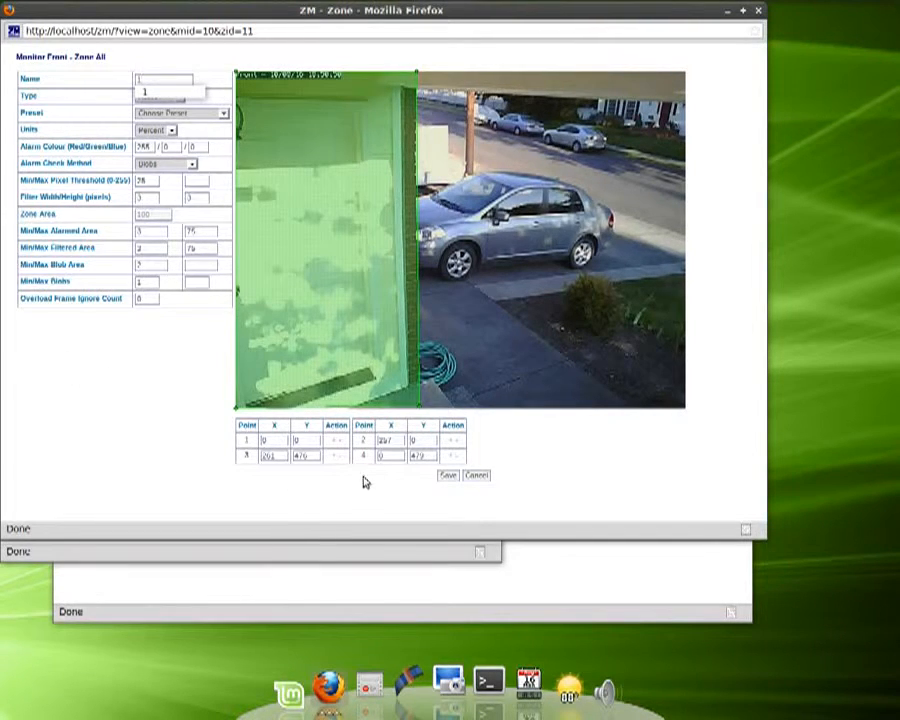
Name the left door-area zone 1 and submit it.
click(447, 475)
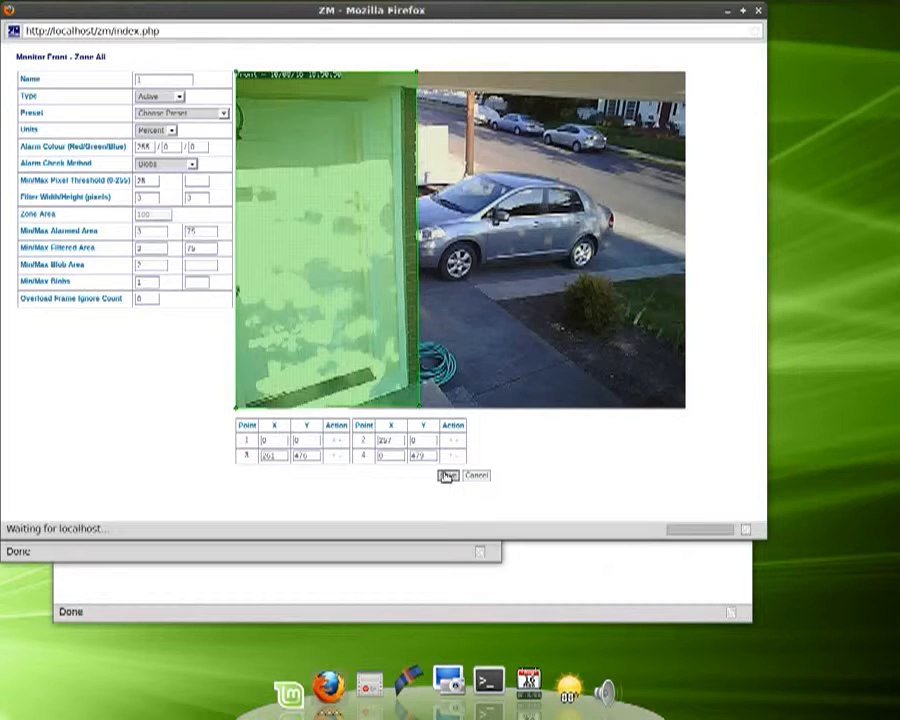
Save zone 1, then start a second zone with corners at the door edge and below the road.
click(446, 475)
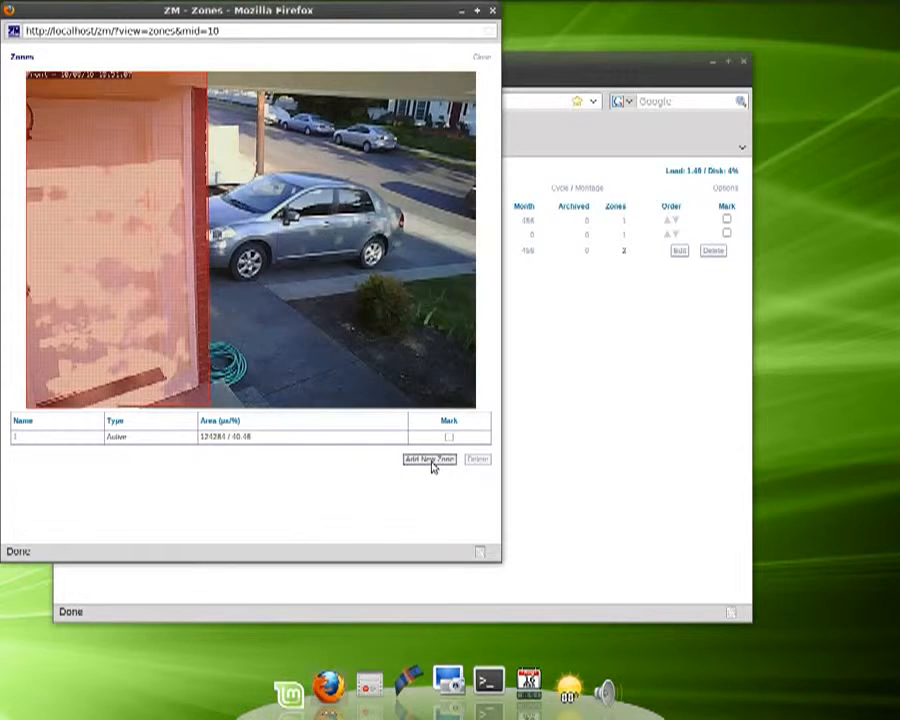
click(429, 459)
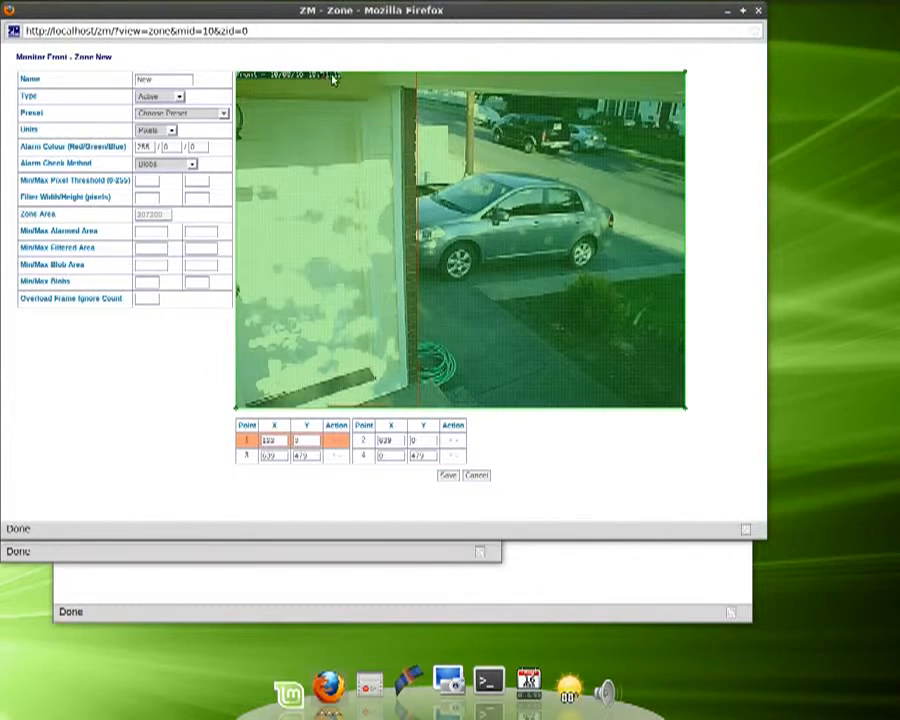
drag(333, 79, 410, 90)
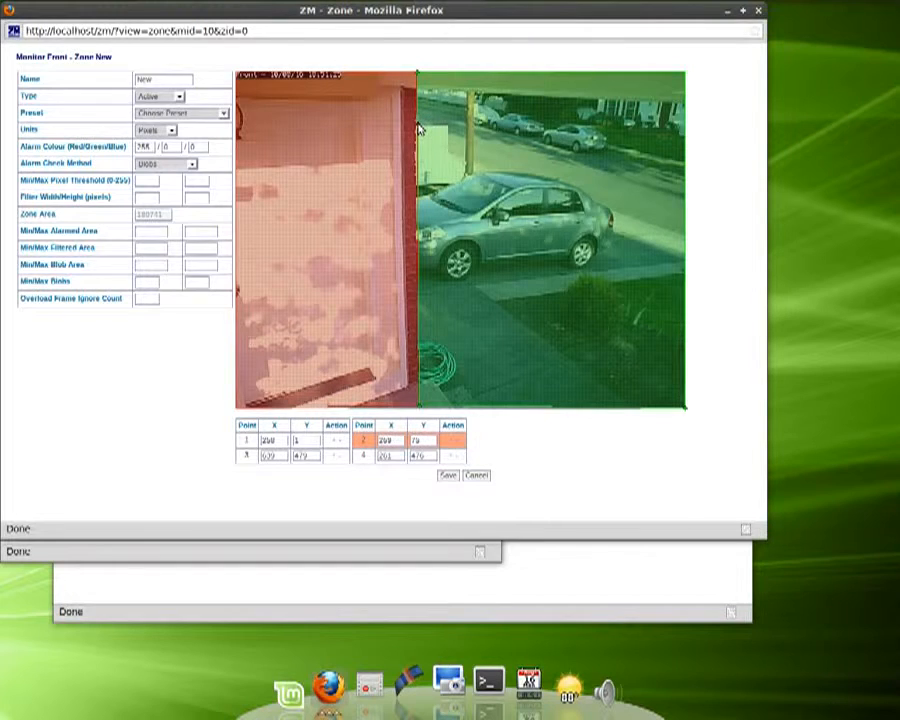
mouse_move(418, 127)
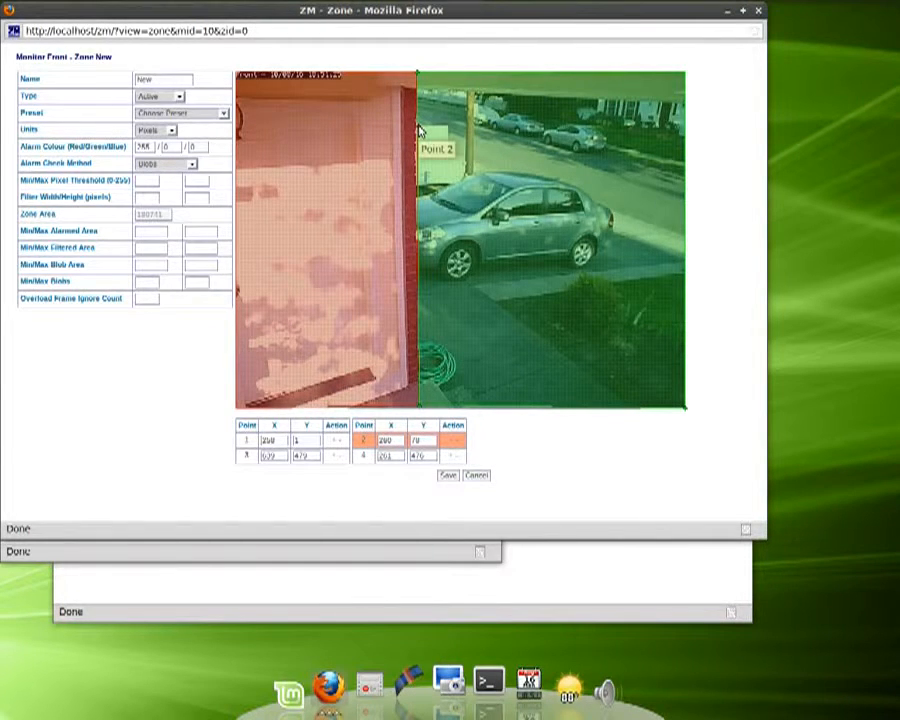
drag(420, 130, 688, 418)
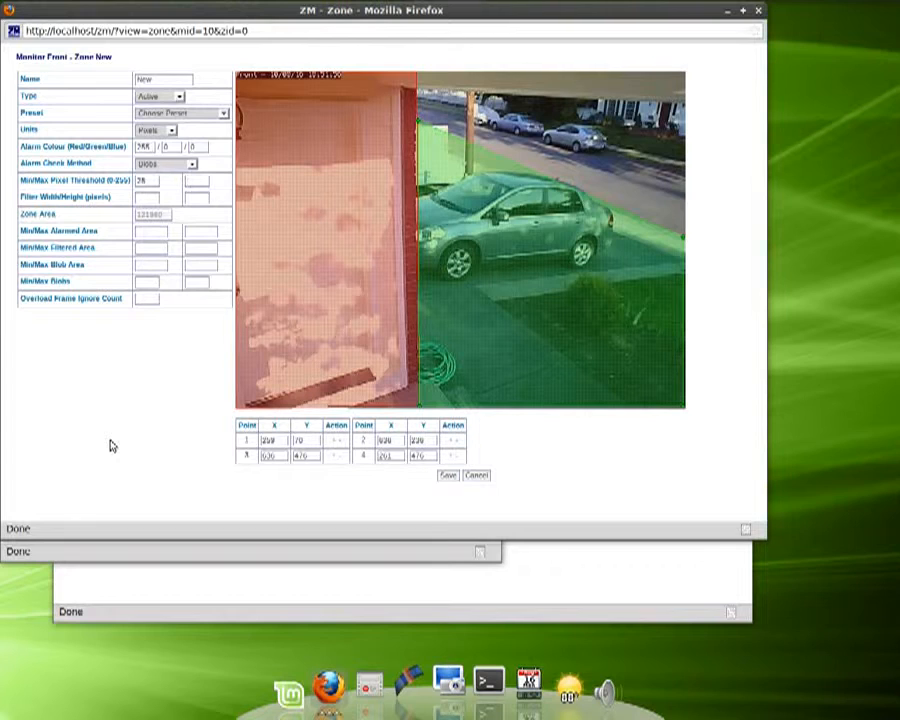
Enter detection values 0, 5 and 75 plus the overload ignore count, then save the zone.
text(0)
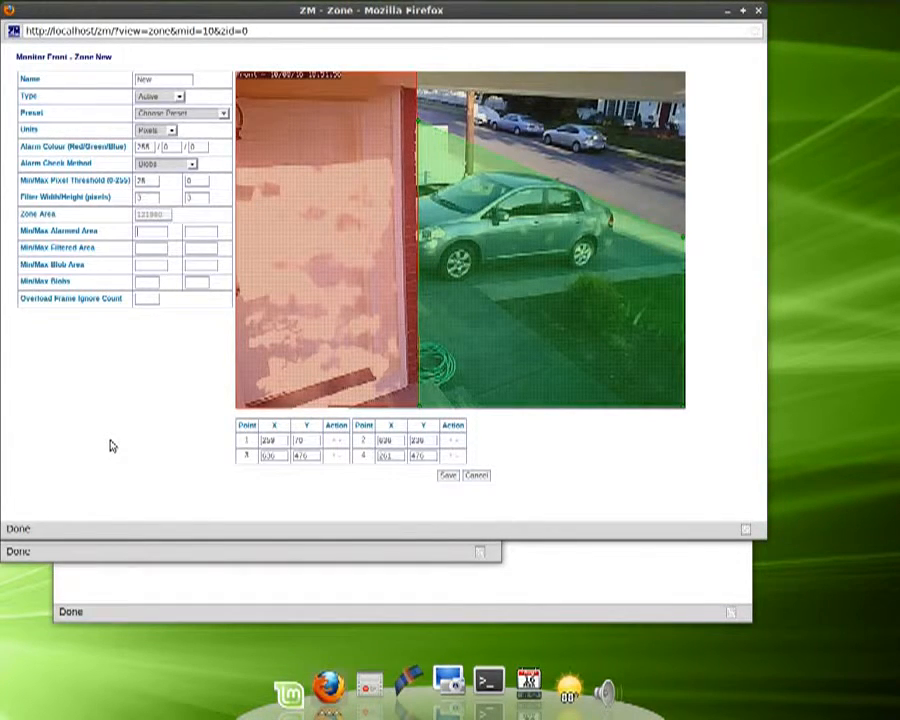
text(5)
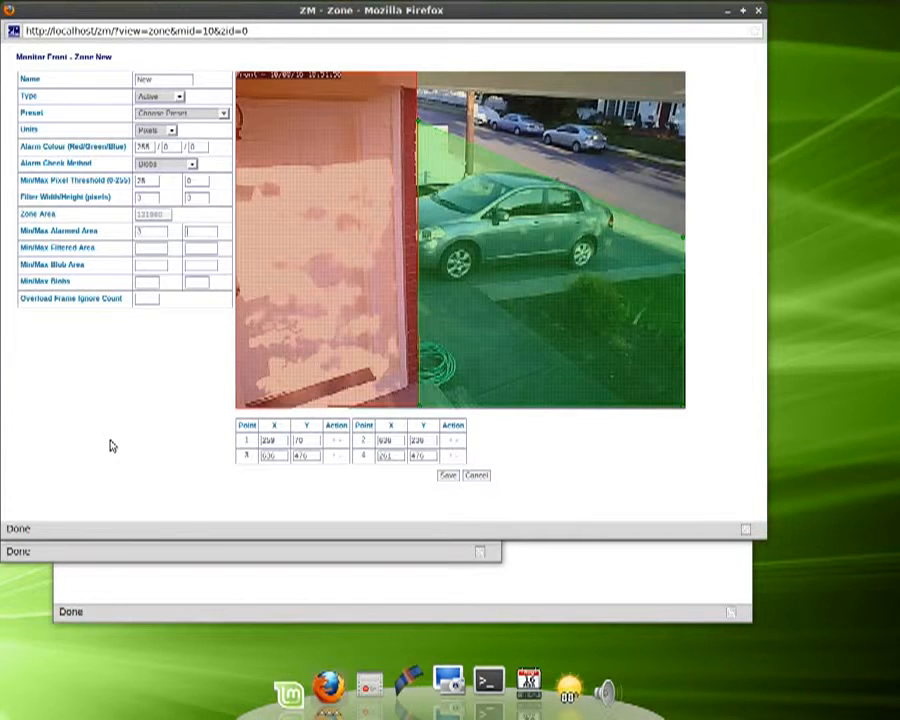
text(75)
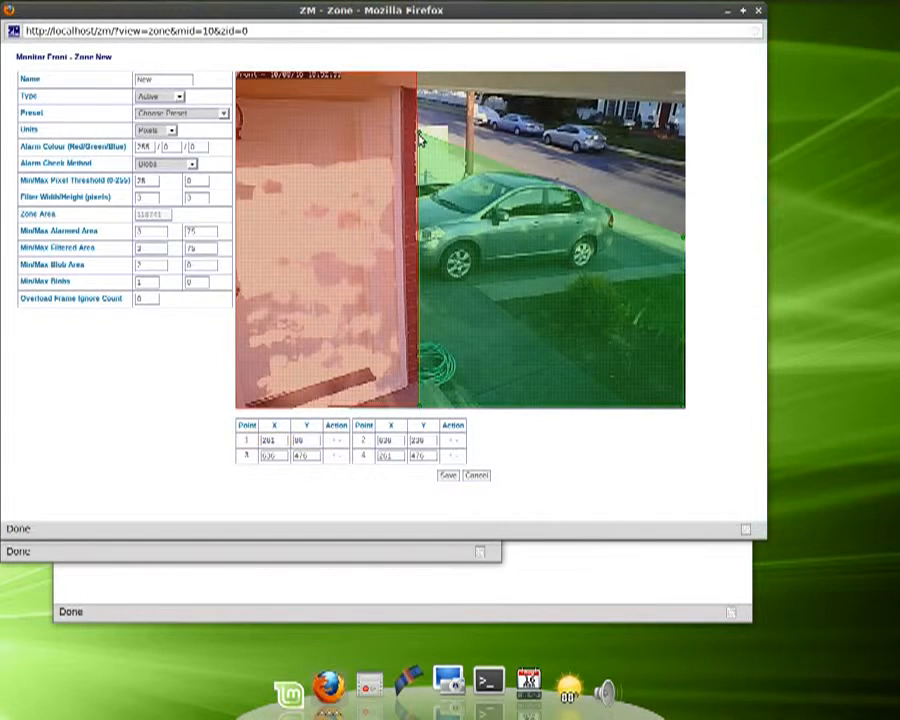
click(250, 440)
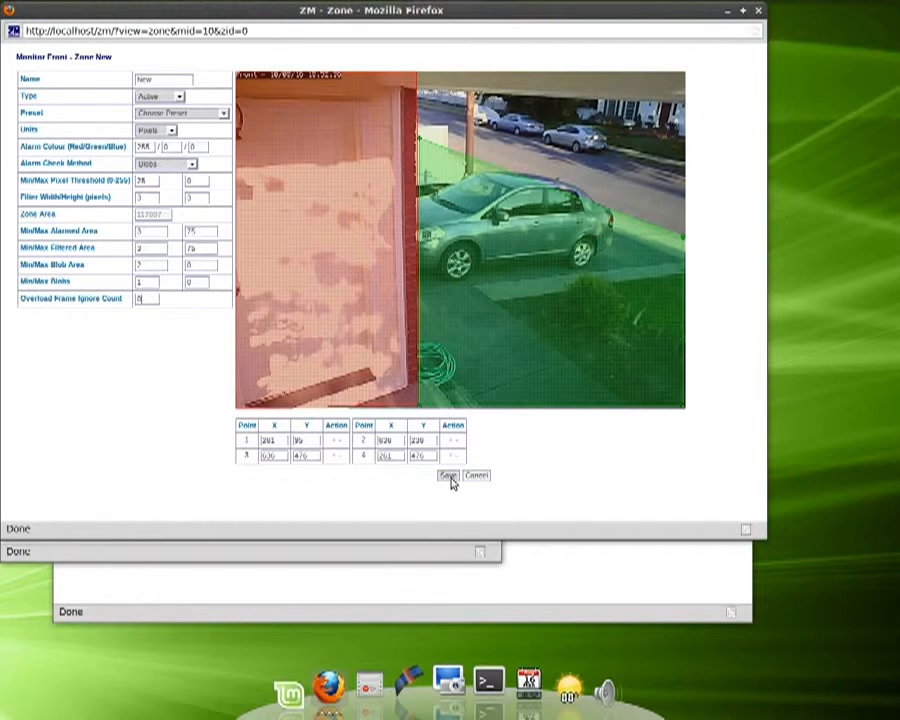
click(447, 475)
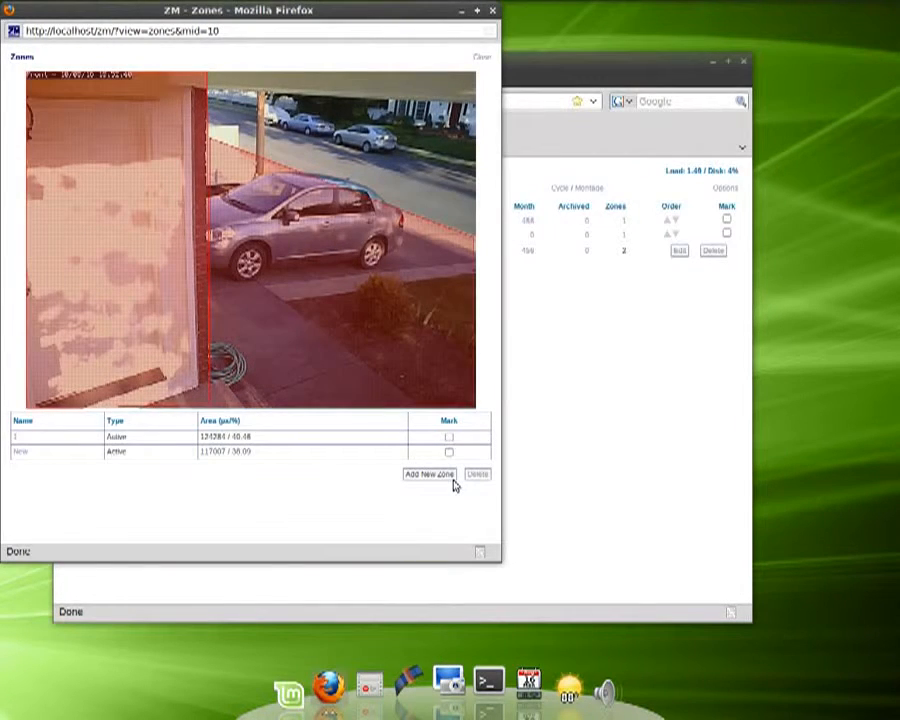
mouse_move(357, 156)
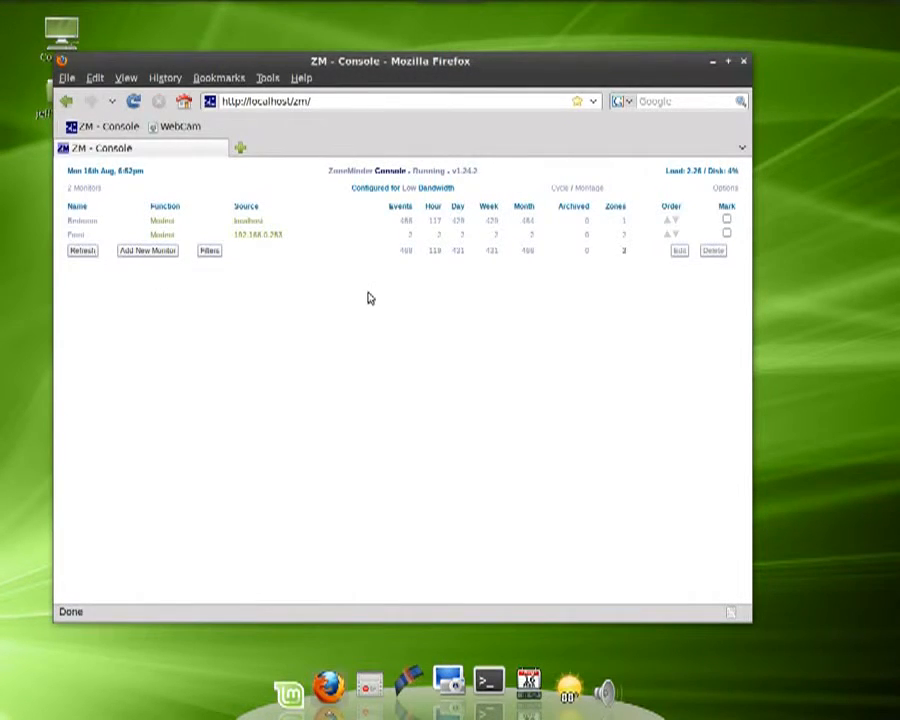
mouse_move(438, 237)
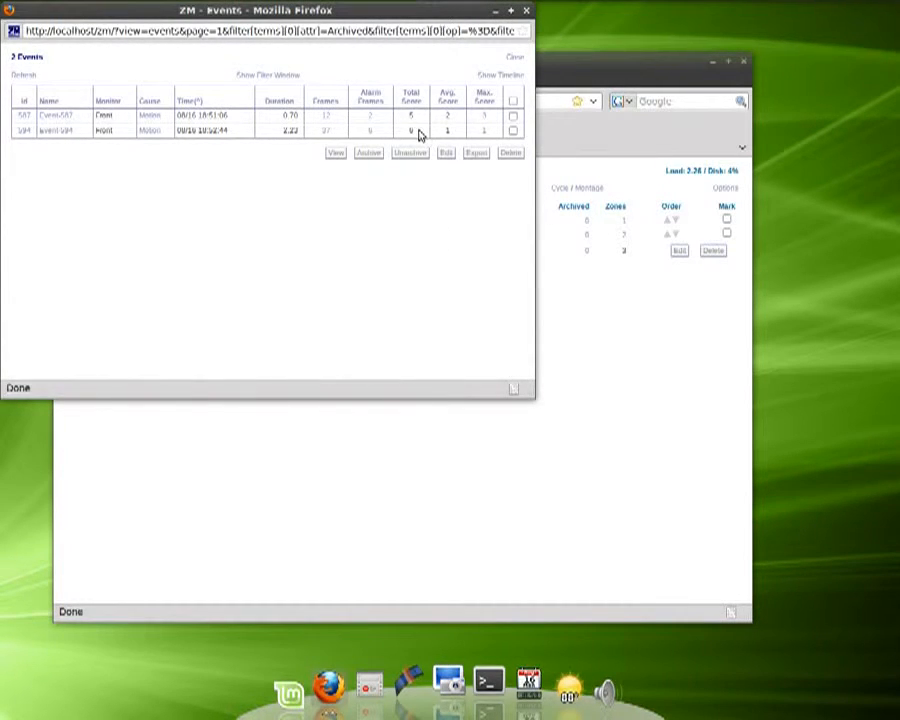
mouse_move(88, 135)
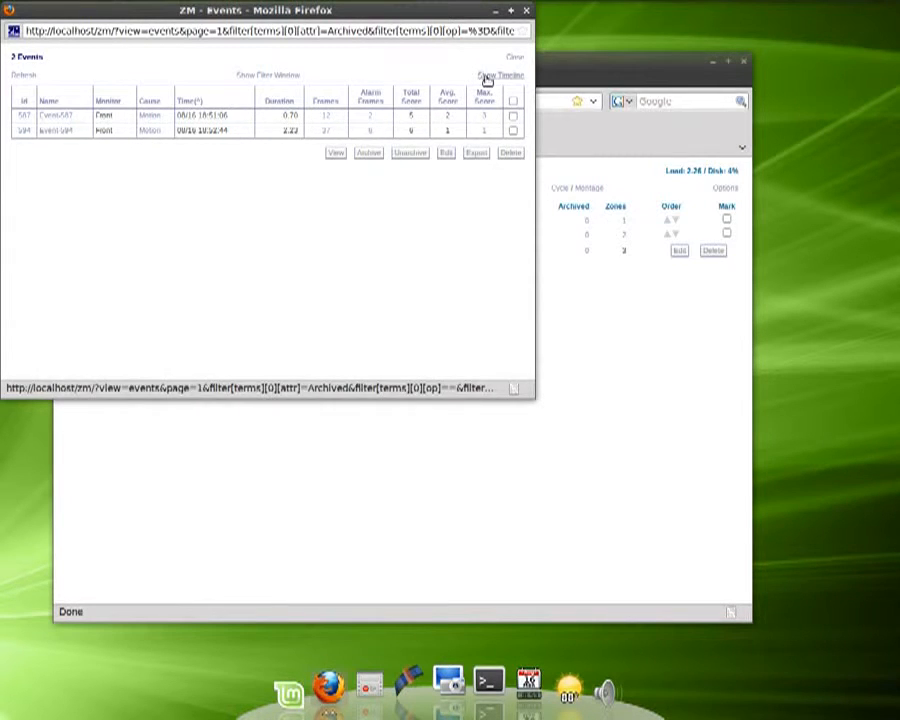
Chart the Front monitor's two motion events on the 18:51–18:52 timeline.
click(500, 75)
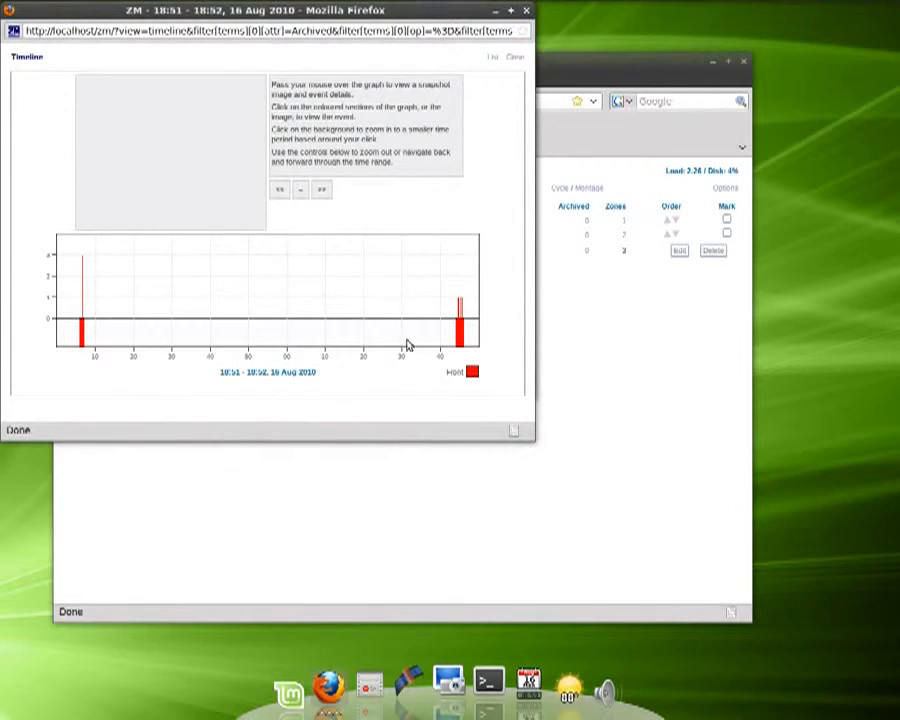
mouse_move(371, 327)
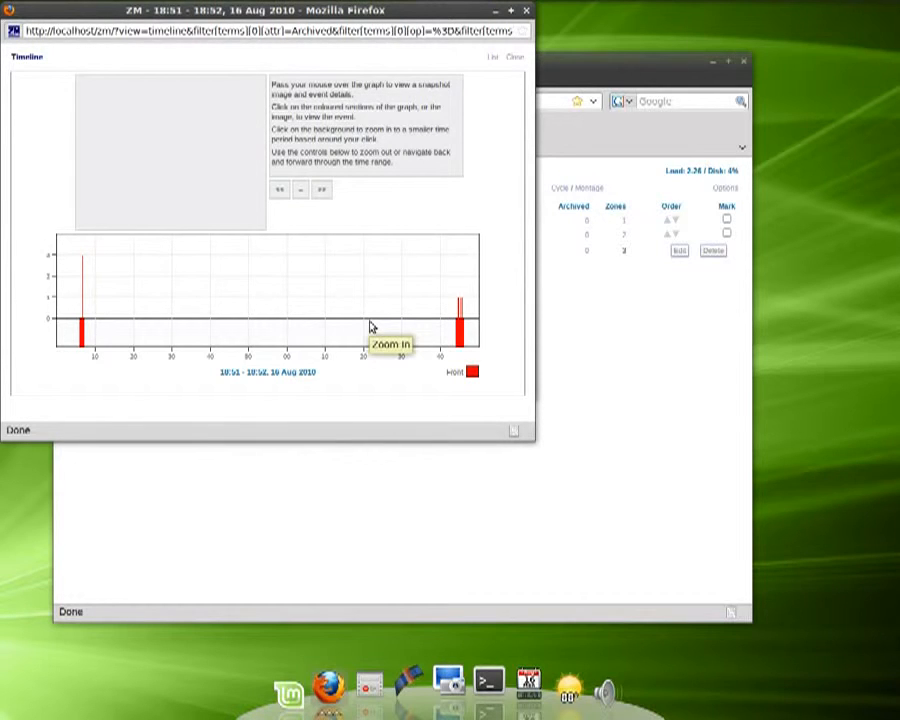
mouse_move(417, 328)
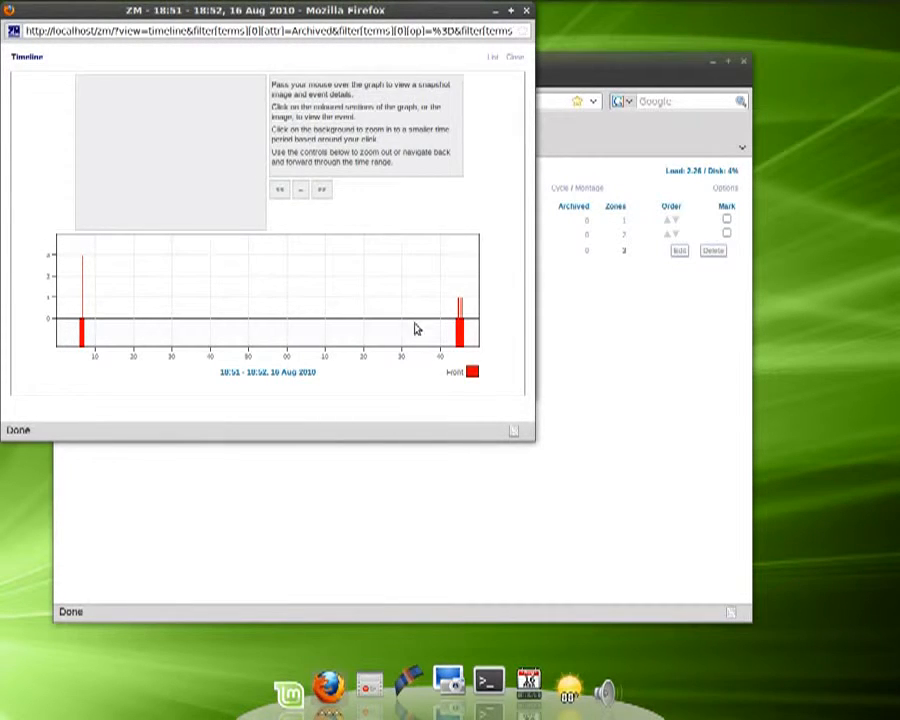
mouse_move(449, 338)
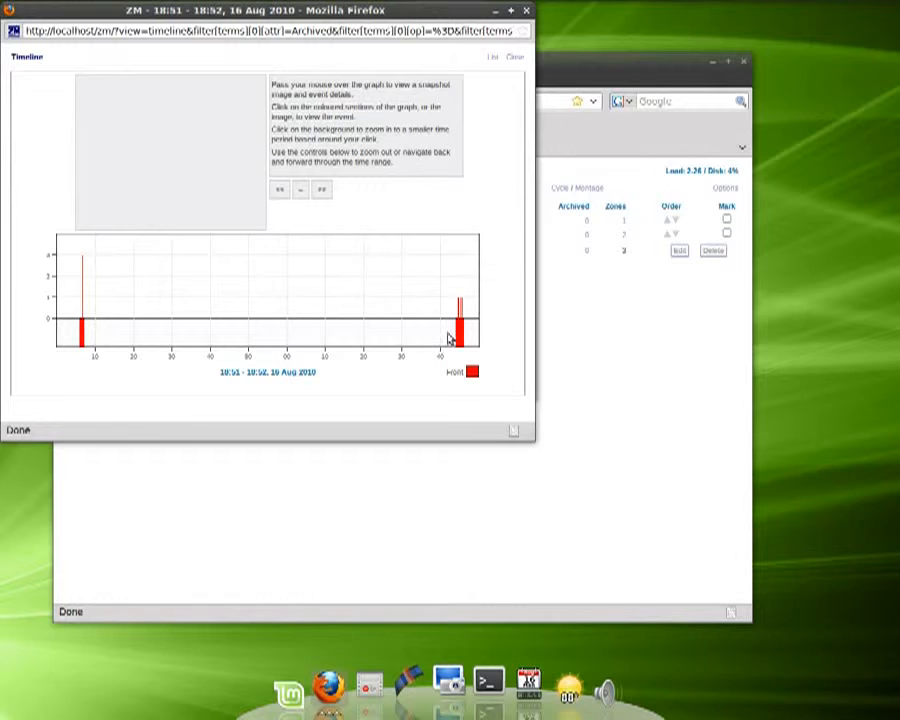
mouse_move(455, 335)
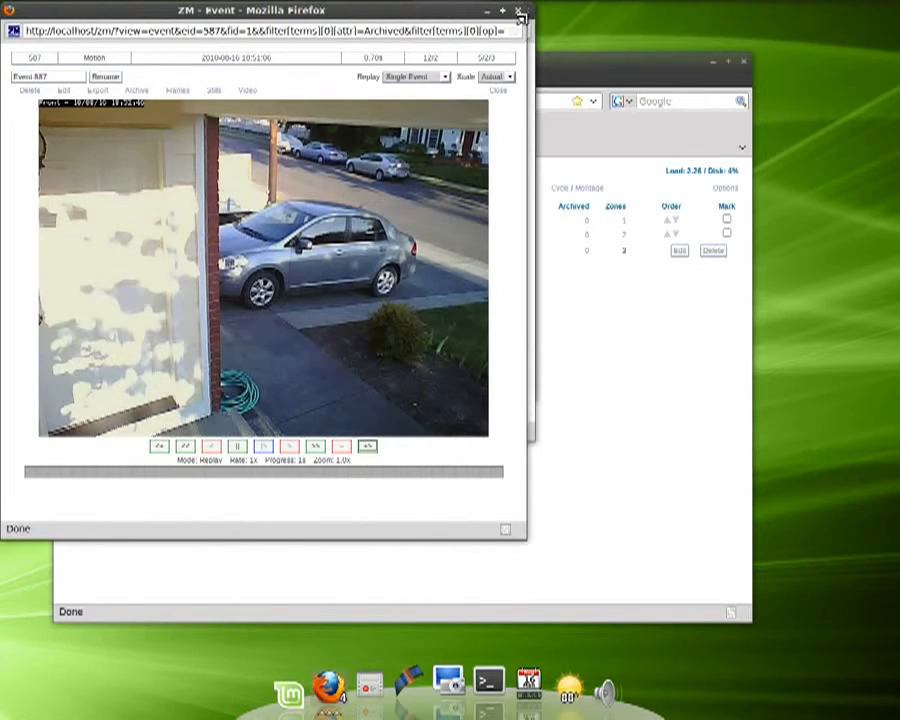
mouse_move(519, 11)
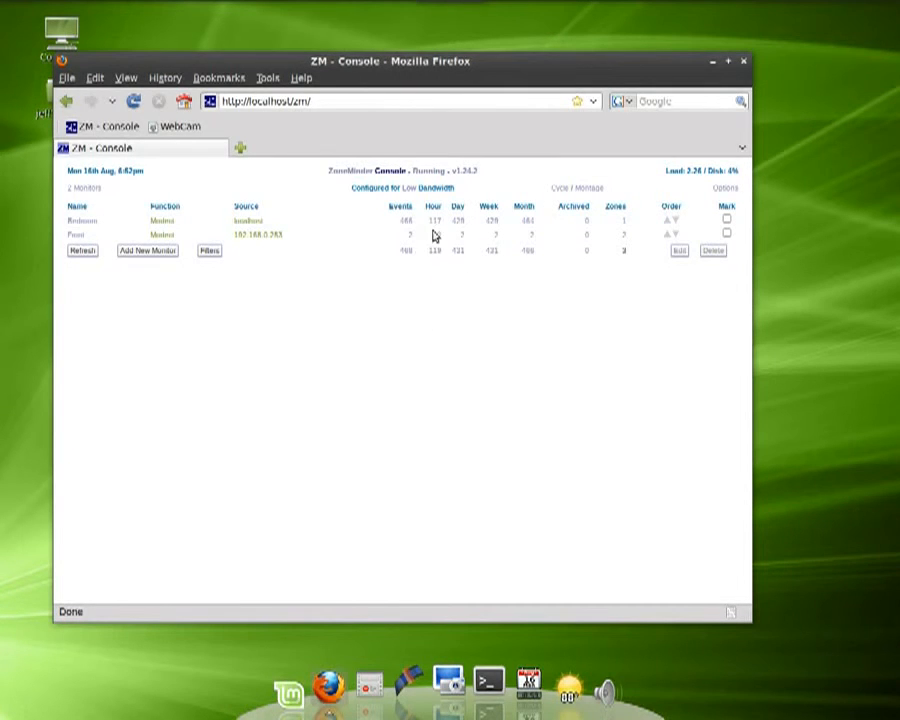
mouse_move(485, 230)
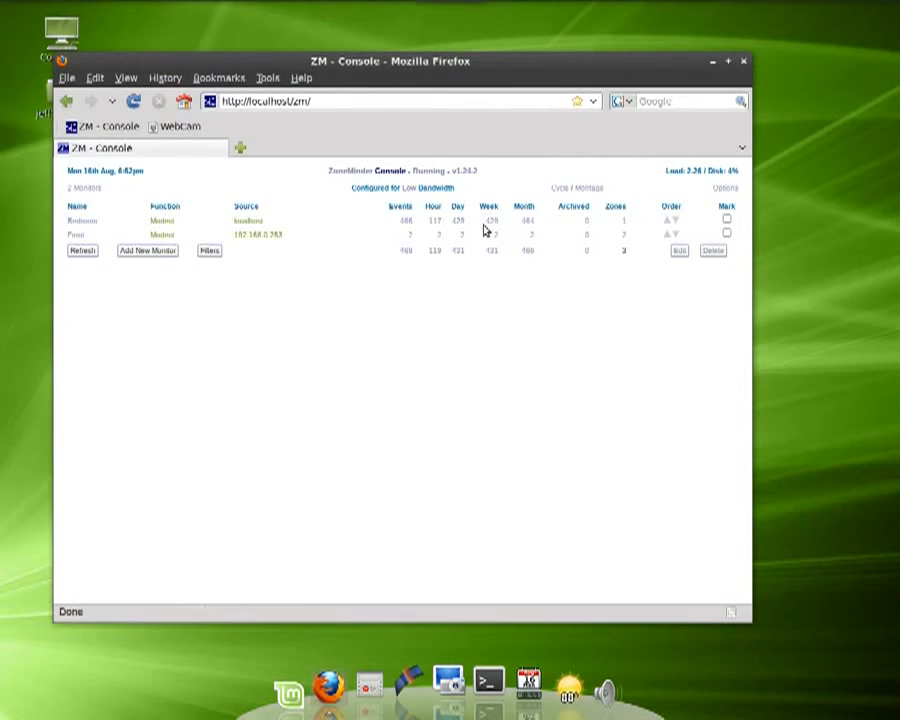
mouse_move(410, 243)
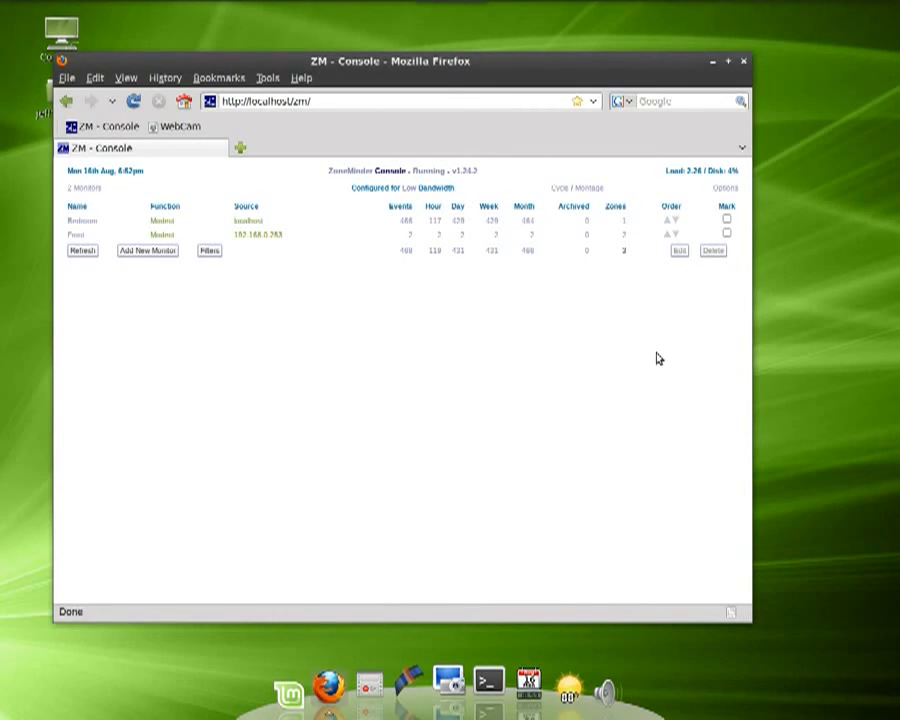
mouse_move(645, 344)
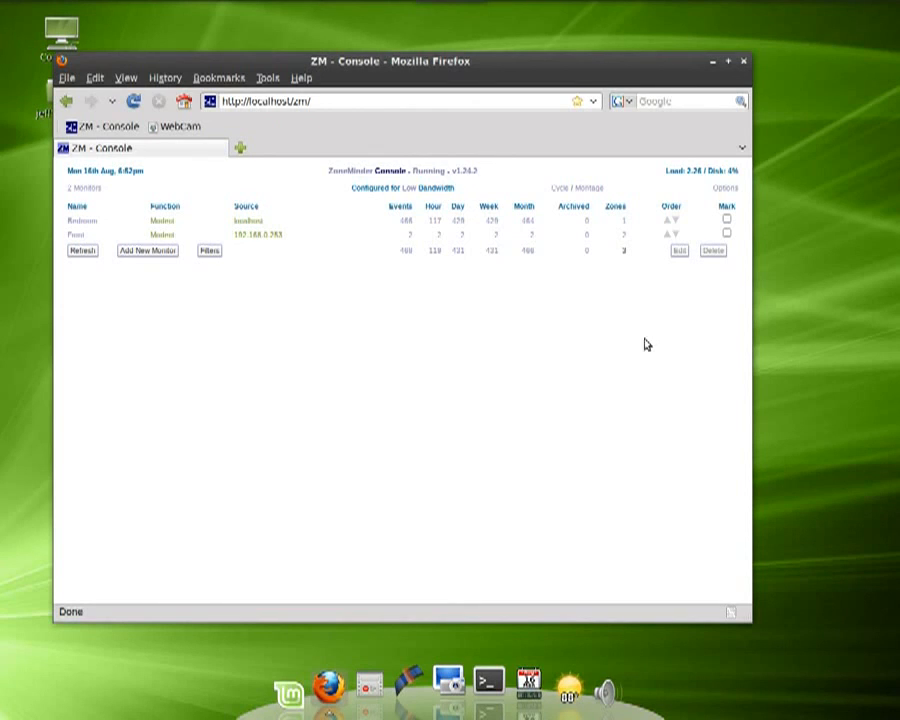